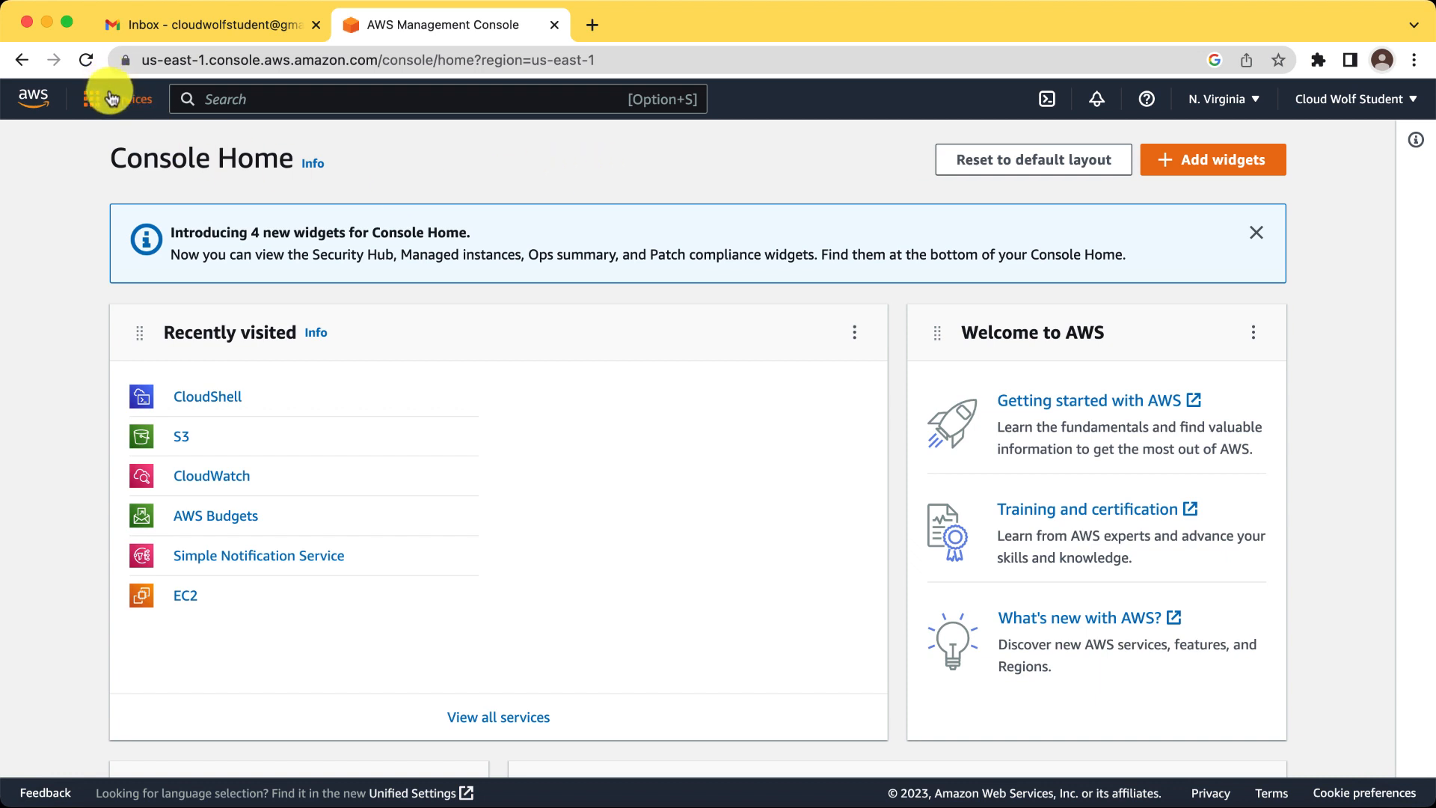
- Search the console for 'cl', open the CloudShell service and launch a session in us-east-1
text(cloudshell)
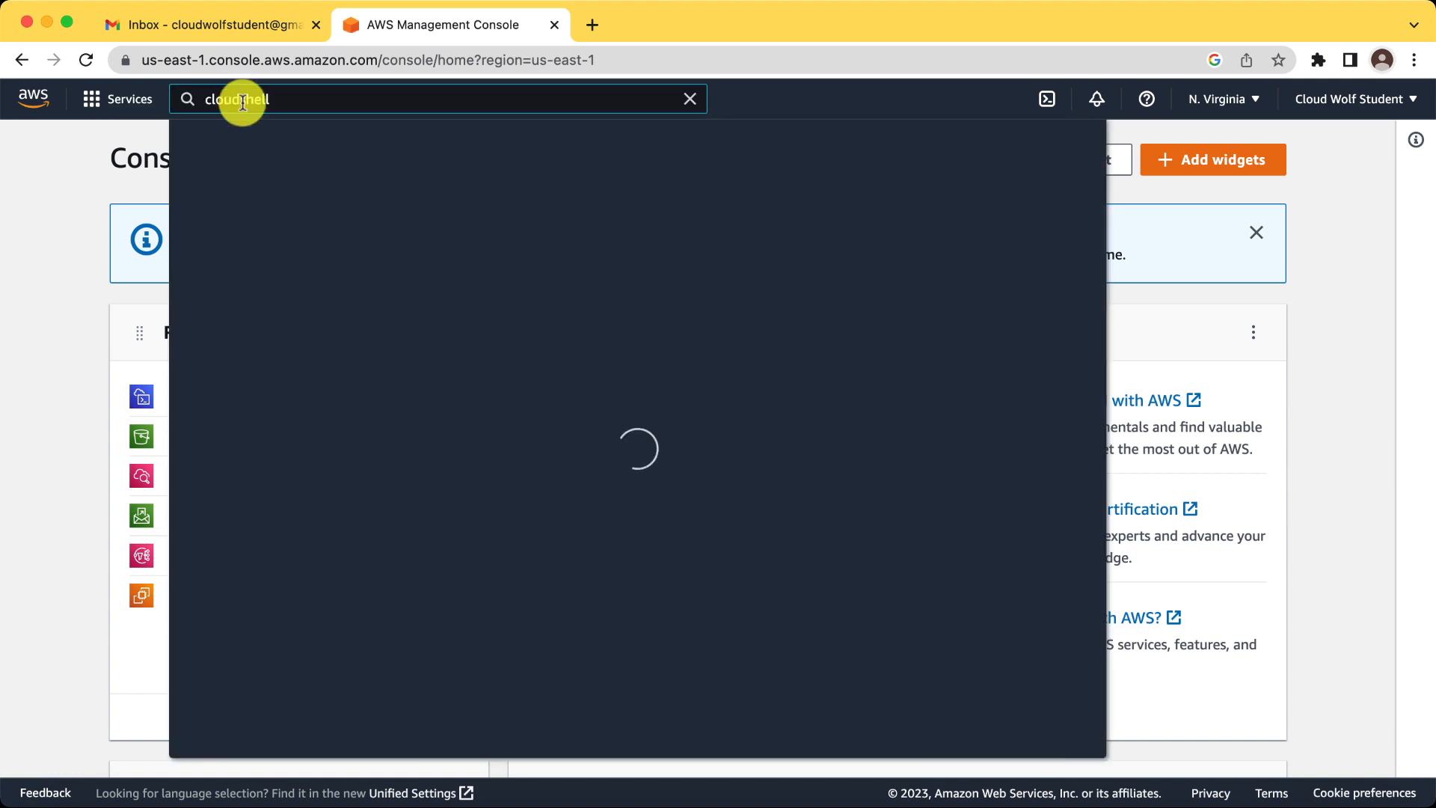
click(517, 250)
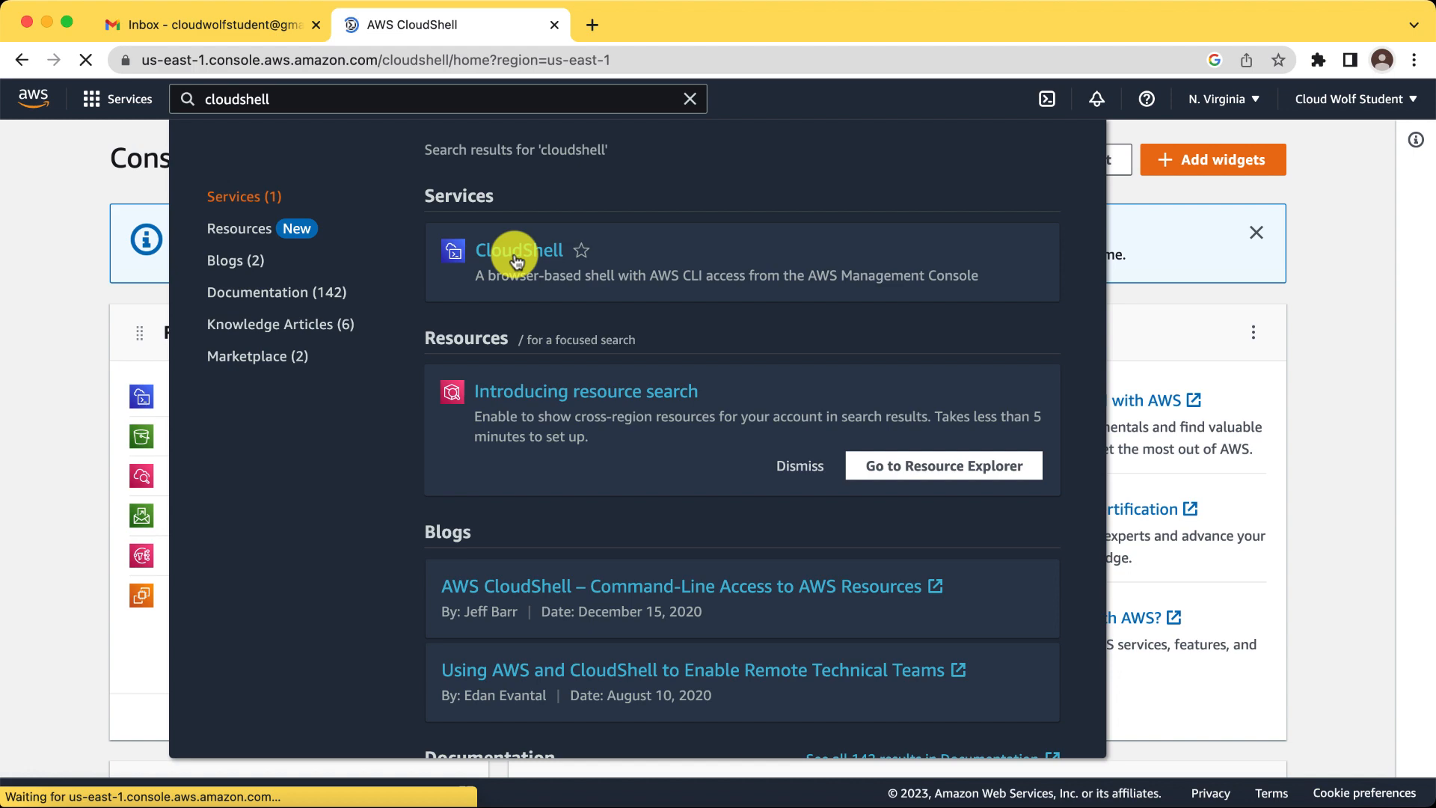
click(519, 249)
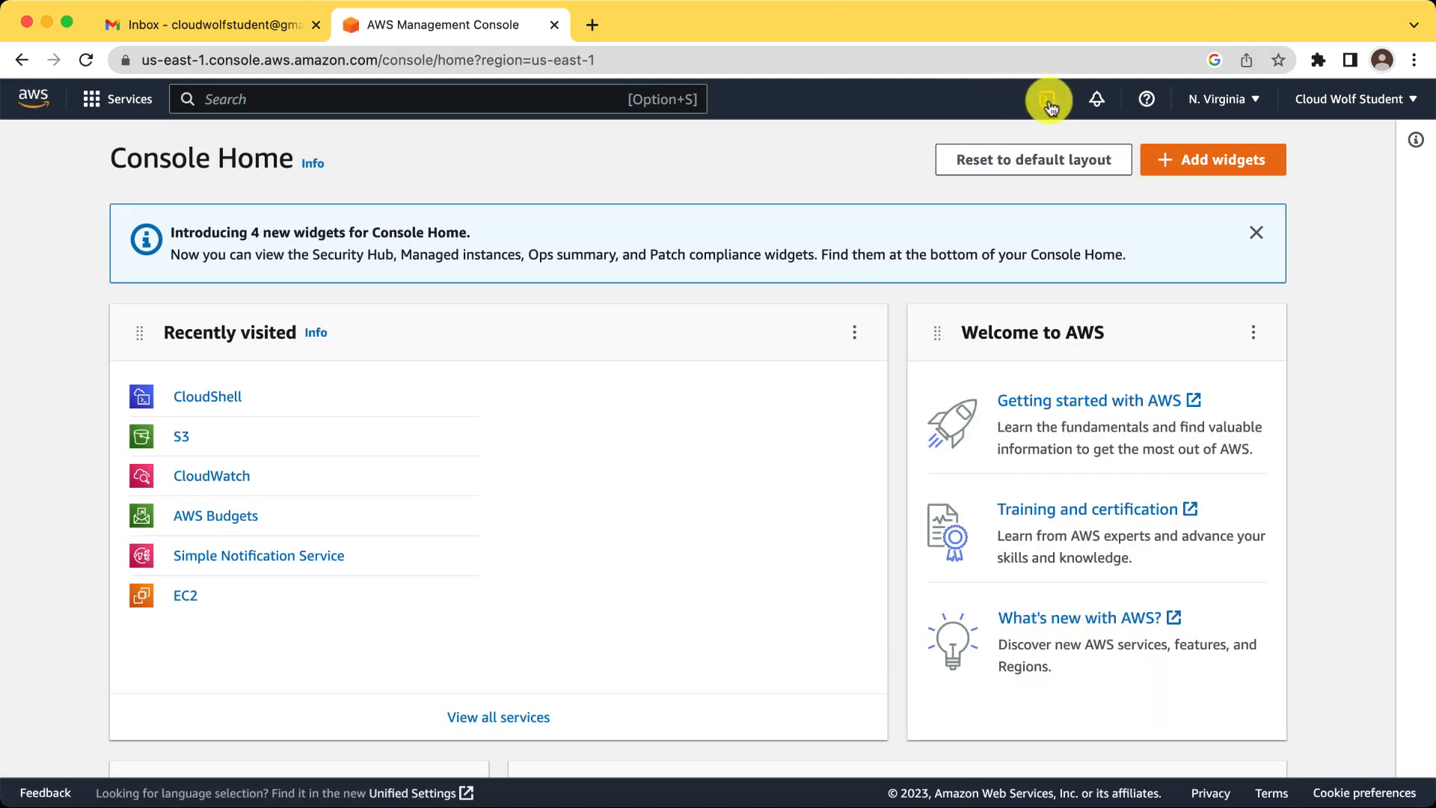
click(207, 396)
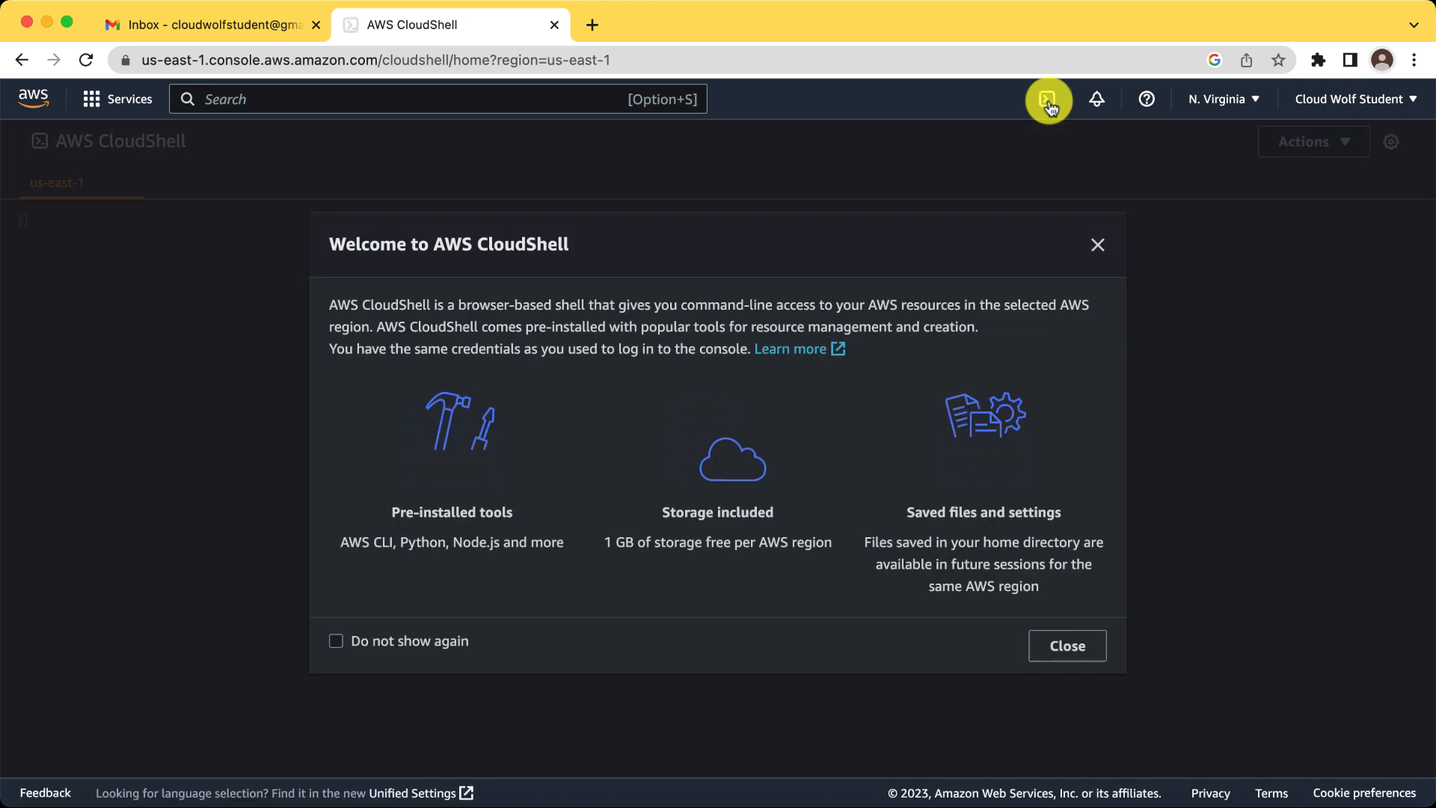
click(1046, 98)
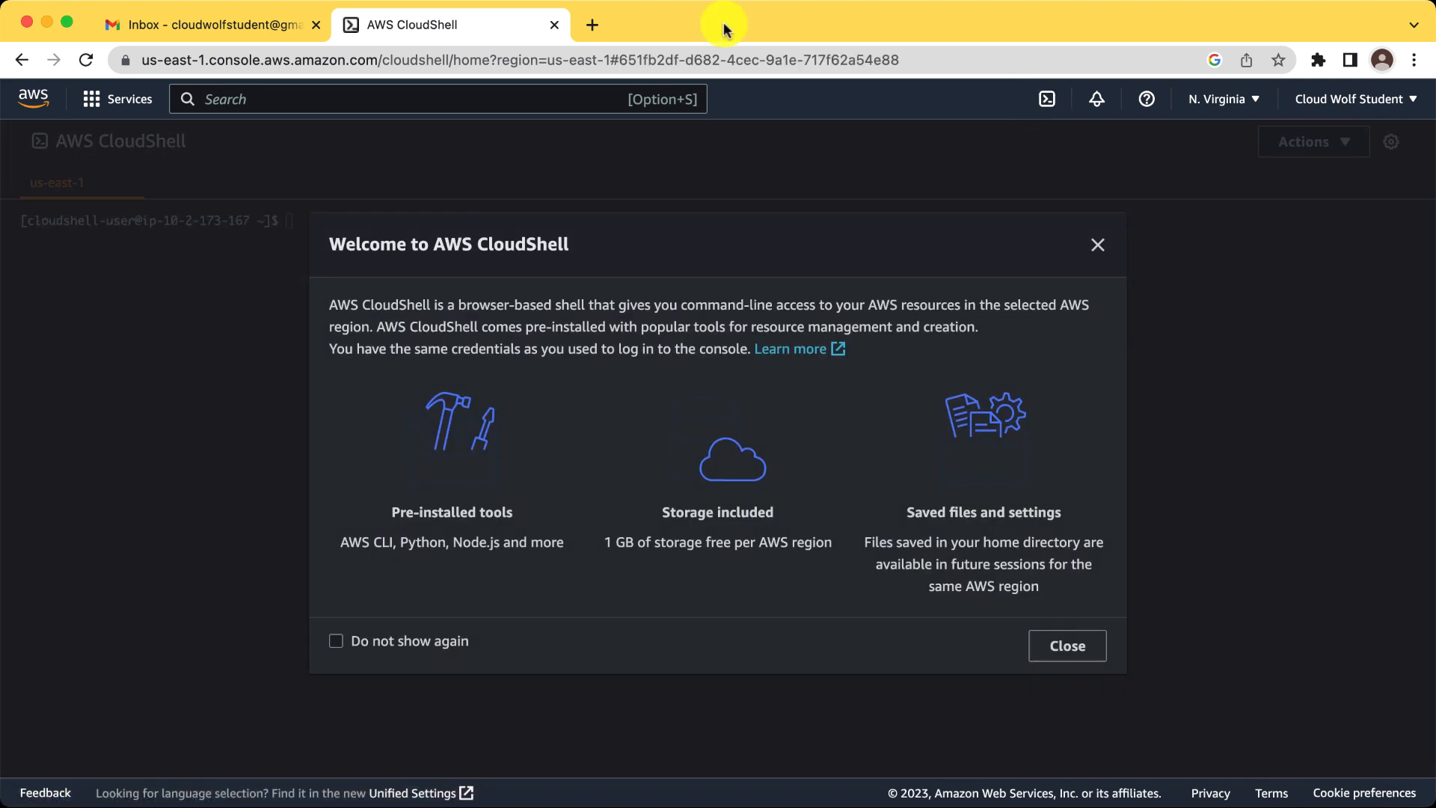
mouse_move(527, 318)
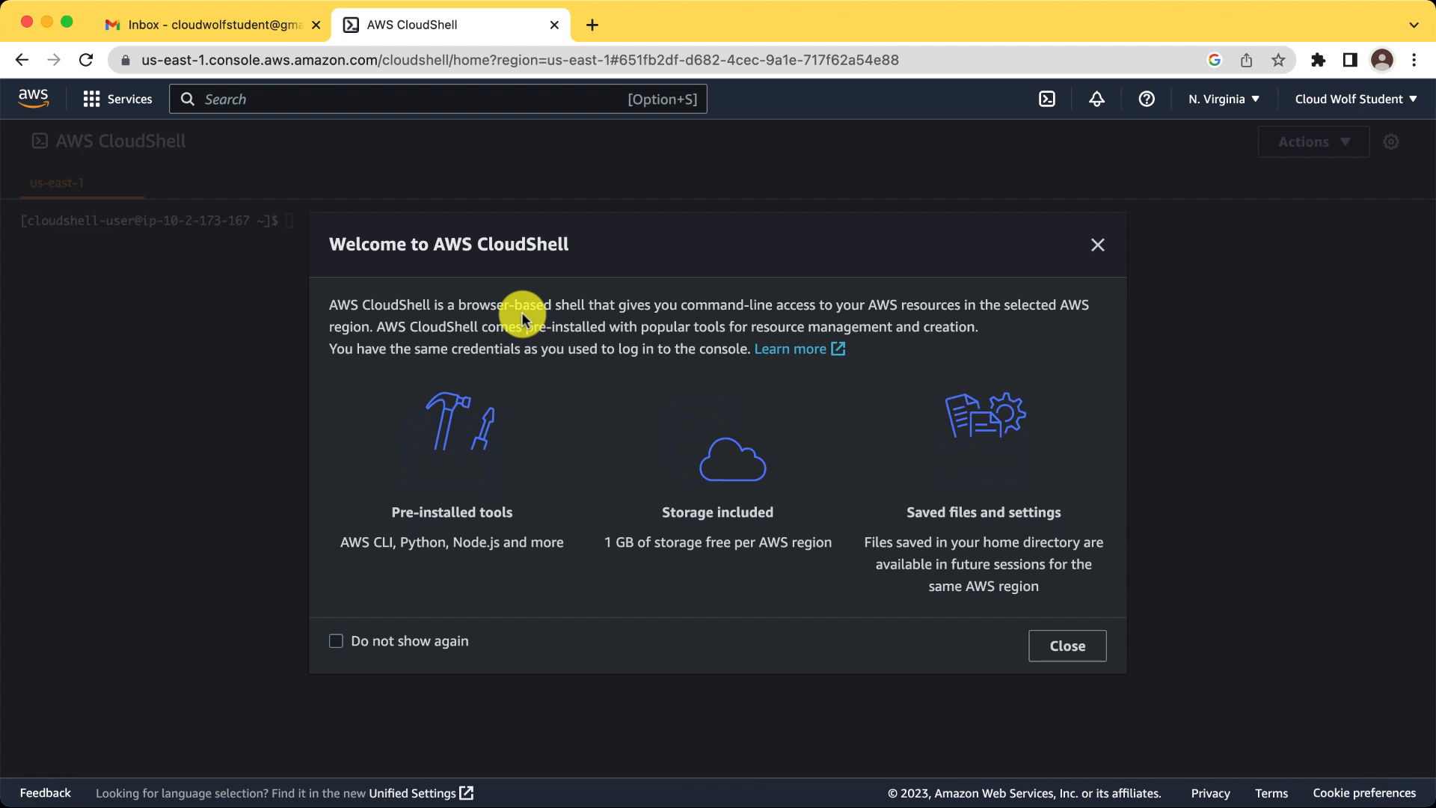
mouse_move(359, 336)
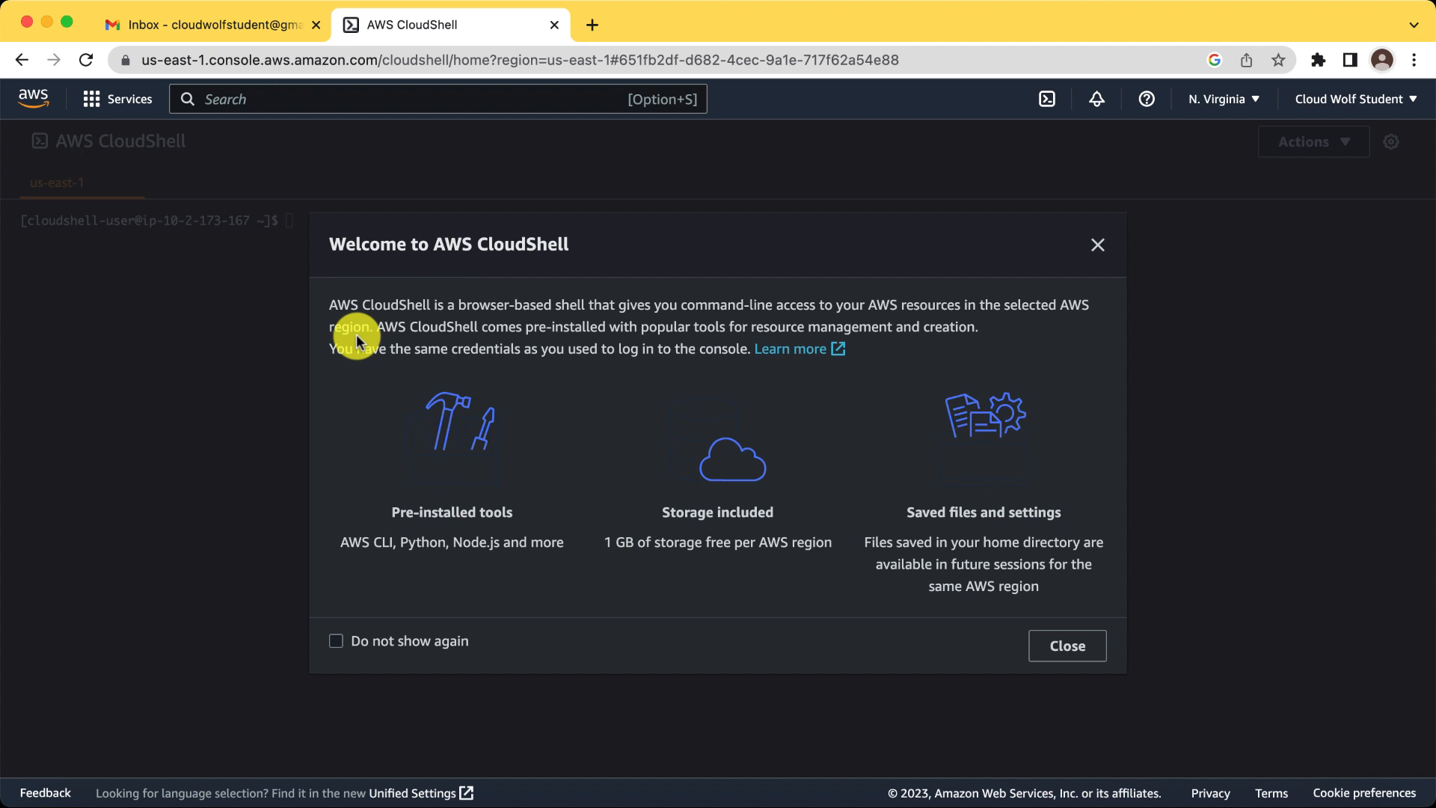
- Show the region menu from the N. Virginia selector, with US East (N. Virginia) current
click(1223, 99)
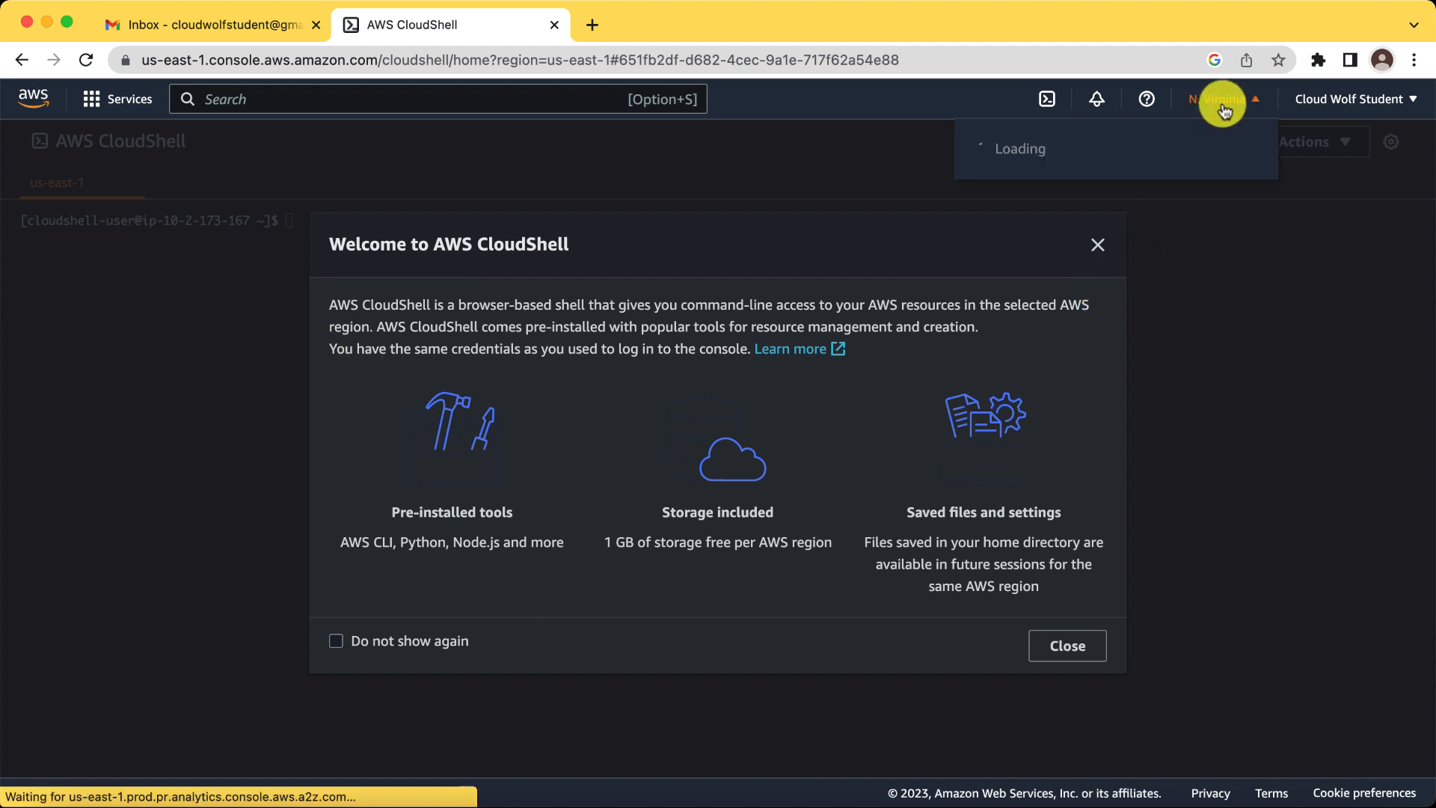
click(1223, 98)
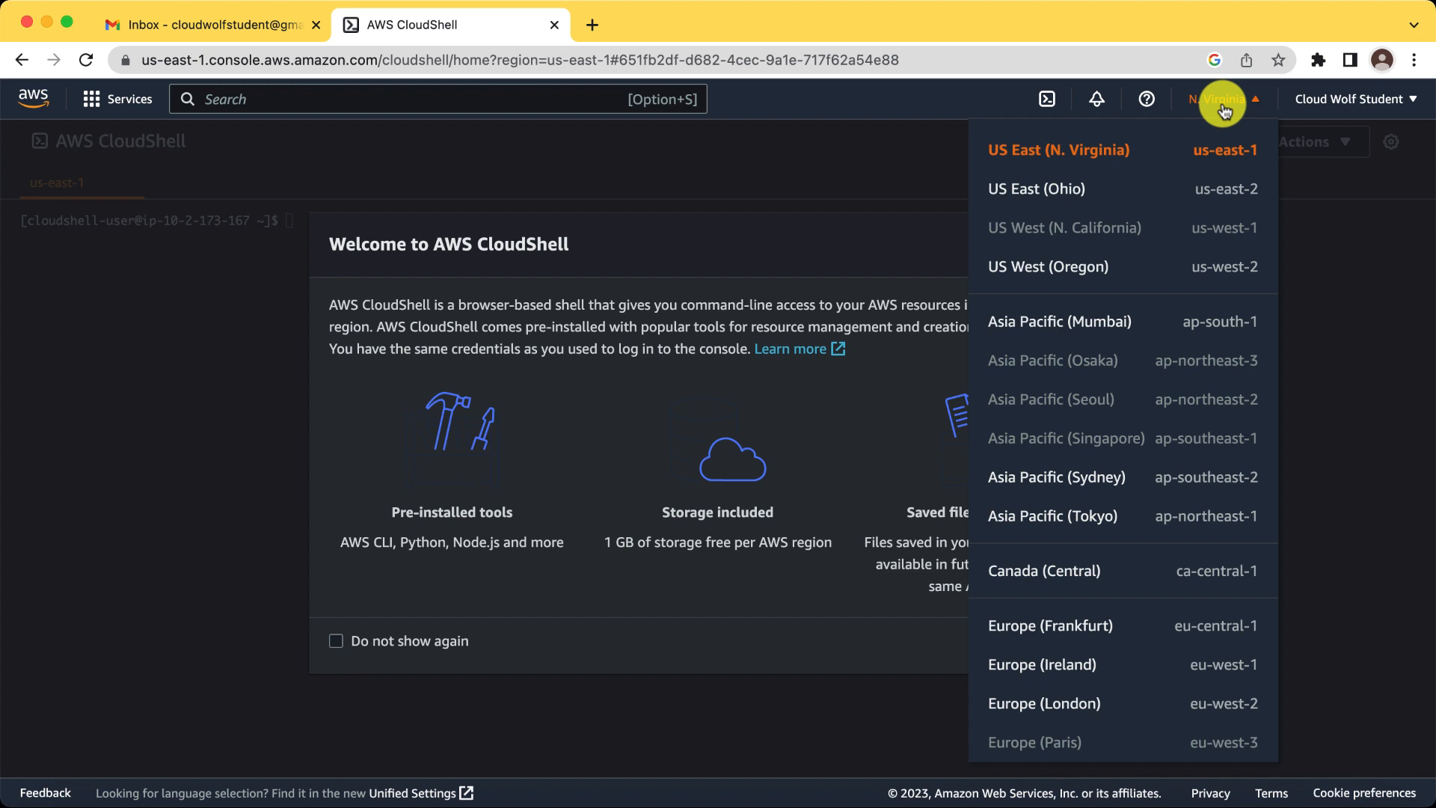
mouse_move(1106, 163)
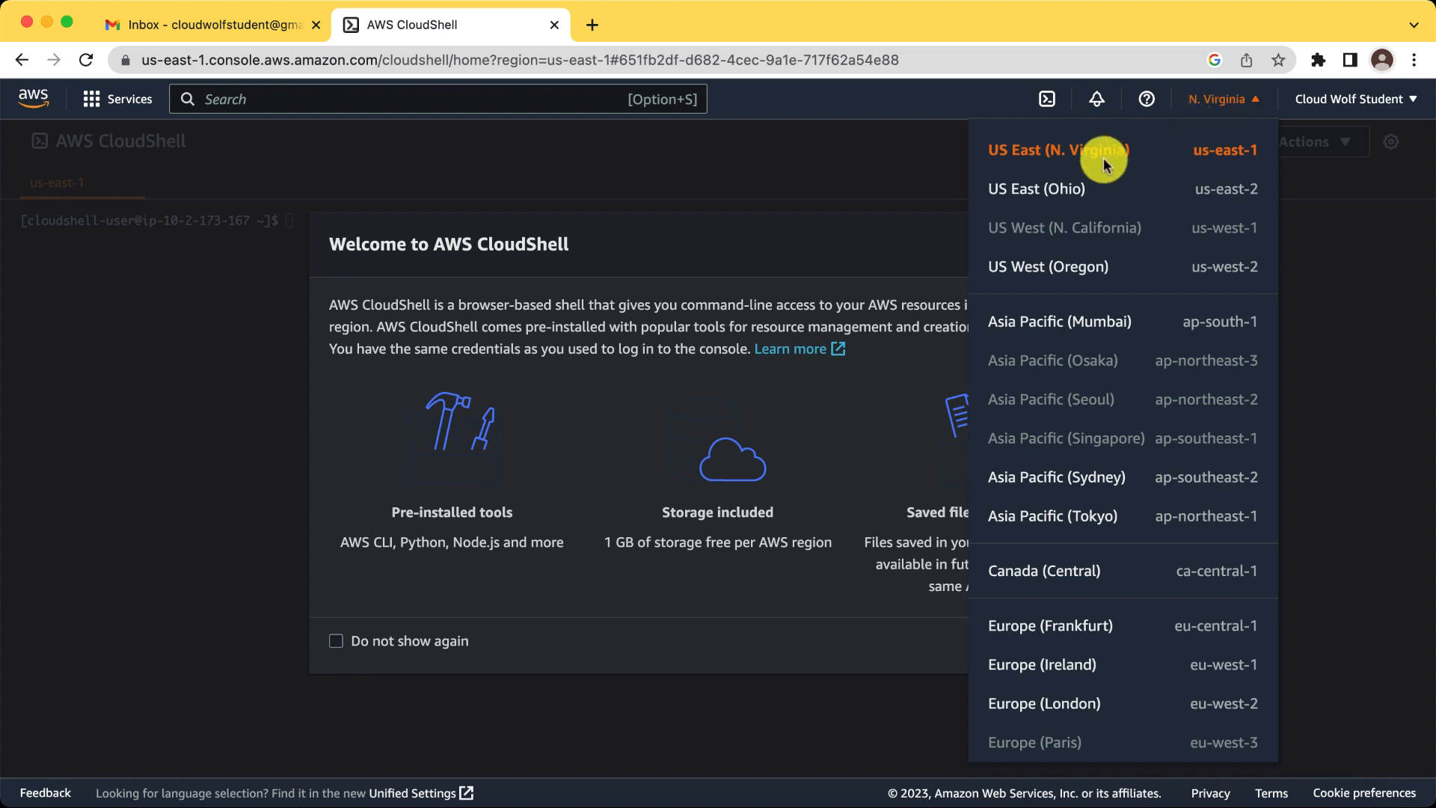
mouse_move(797, 358)
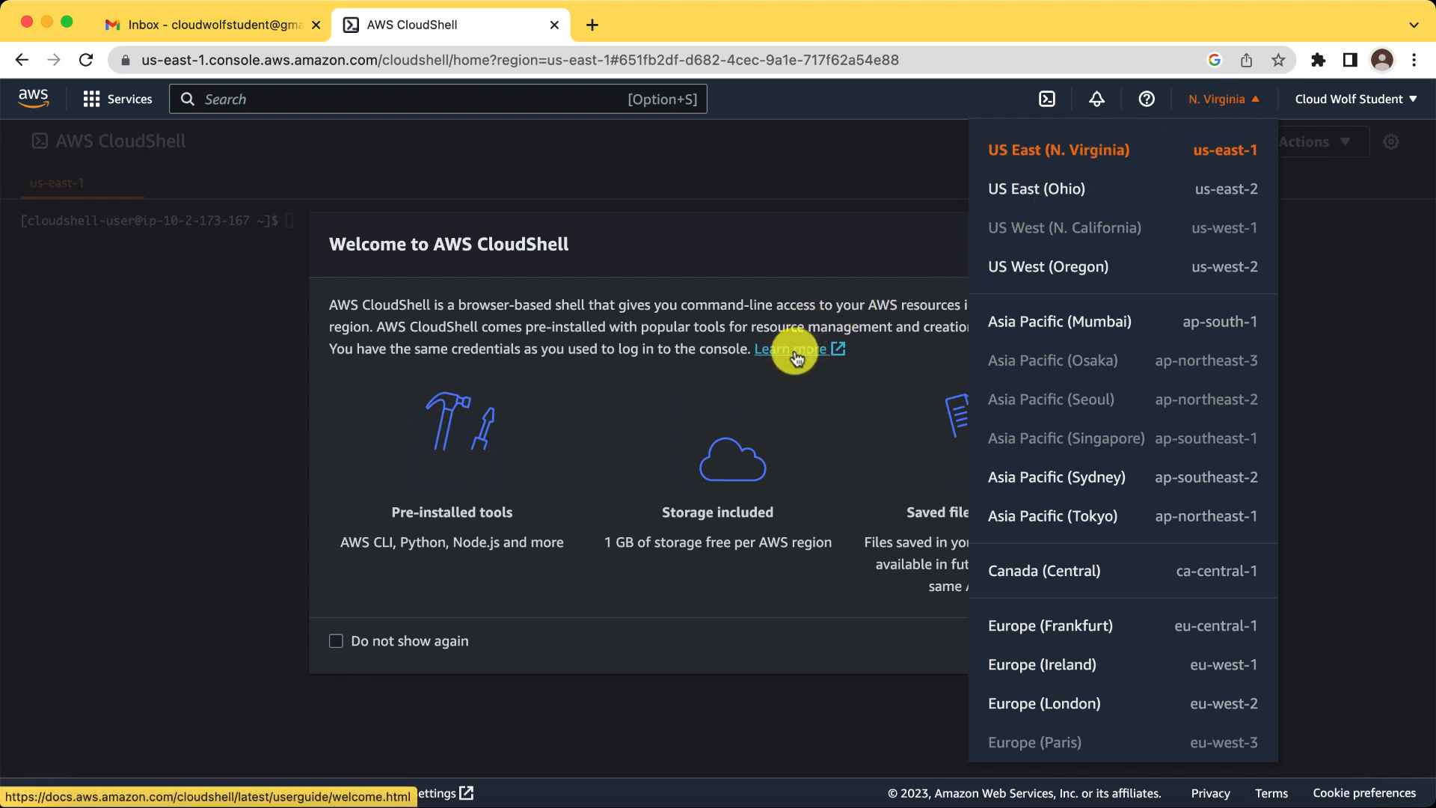
- Follow Learn more to the CloudShell endpoints and quotas page and review the Service endpoints table down to GovCloud
click(789, 349)
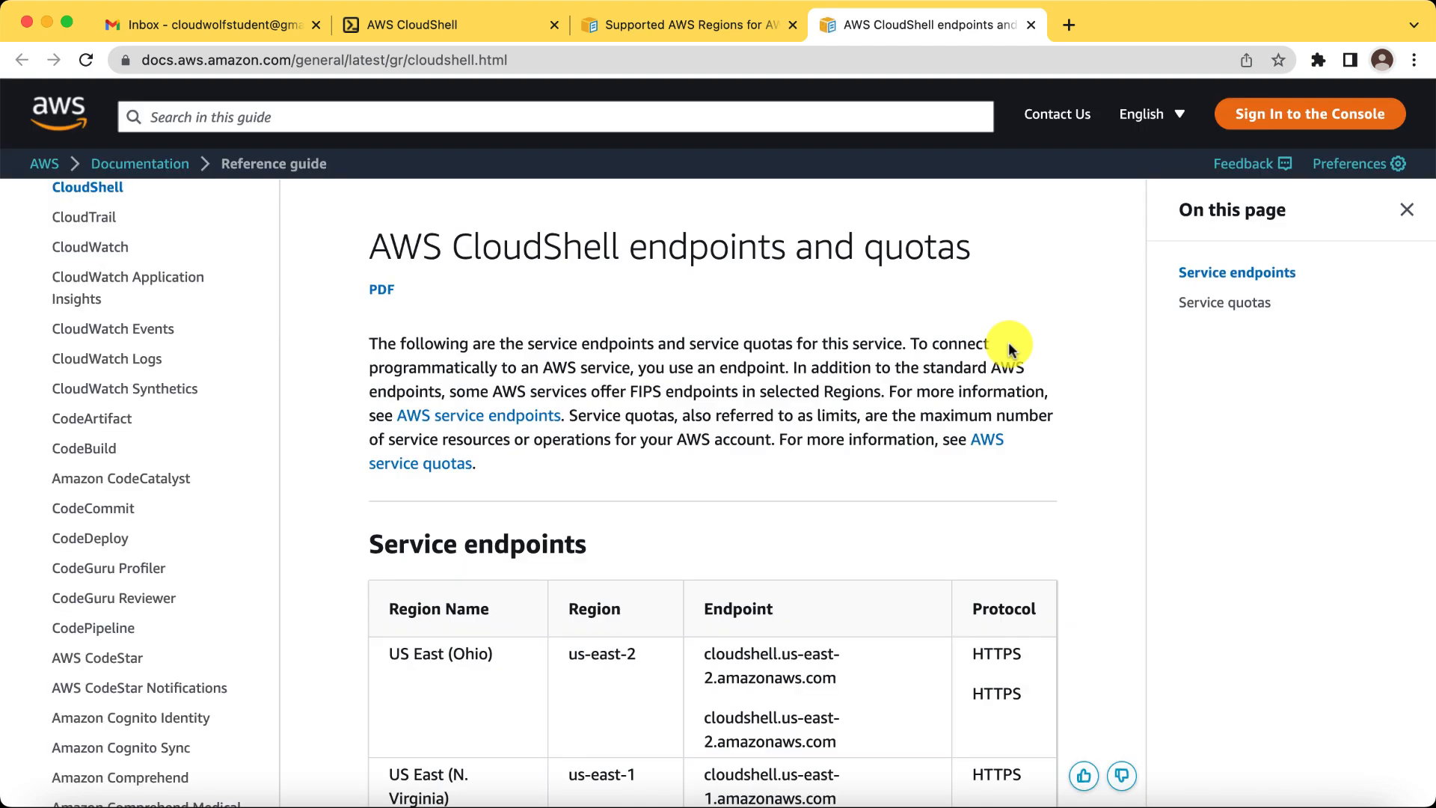
scroll(down, 3)
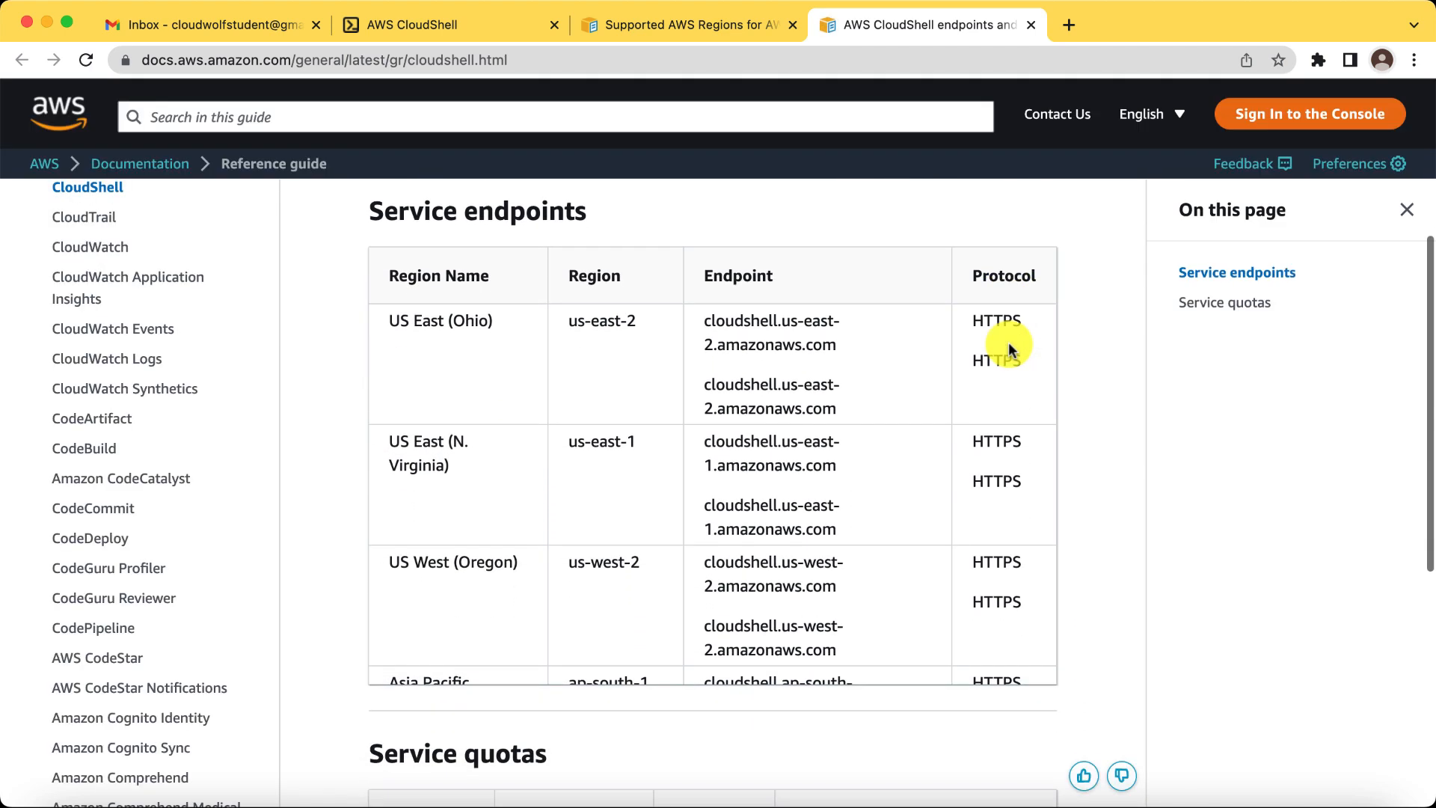
mouse_move(626, 452)
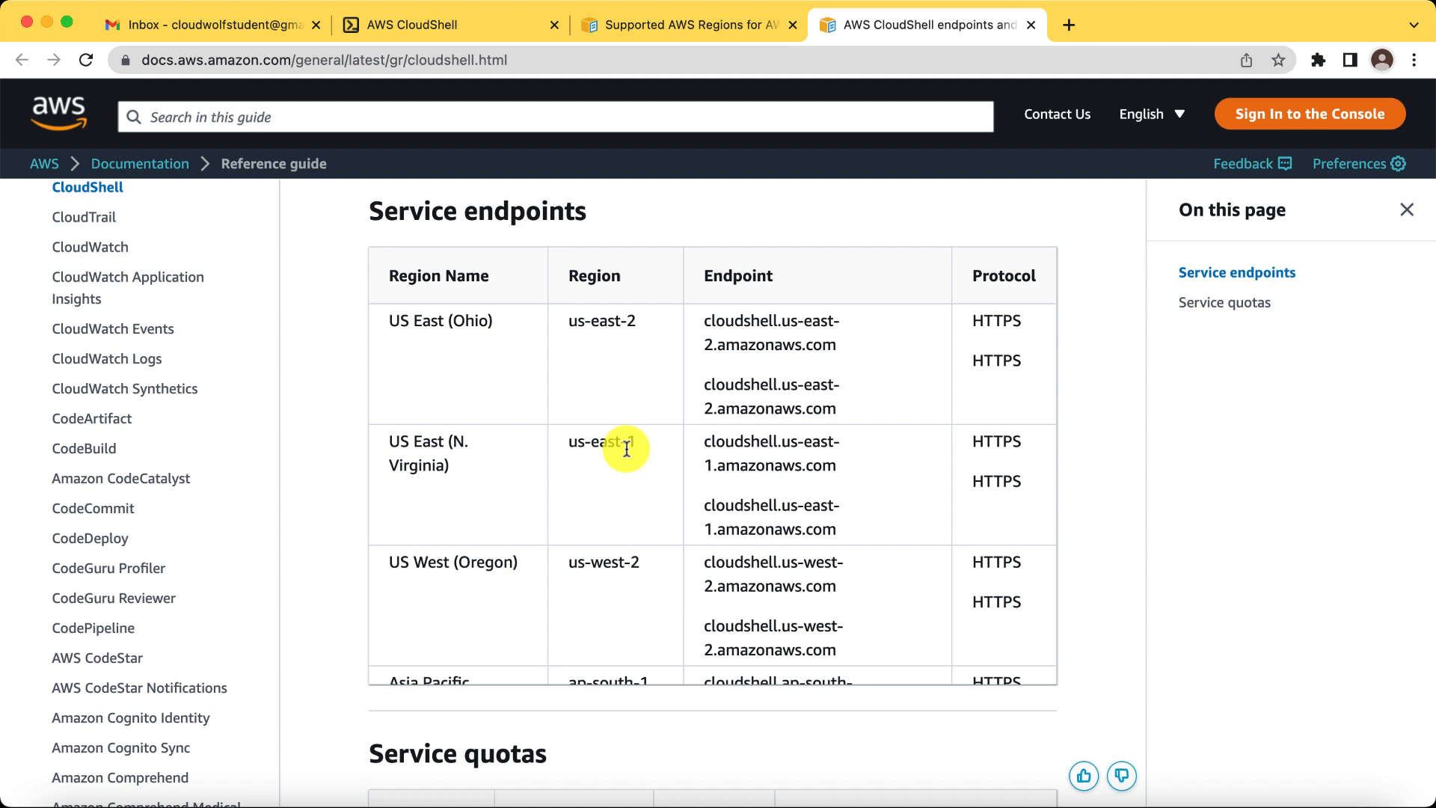
scroll(down, 3)
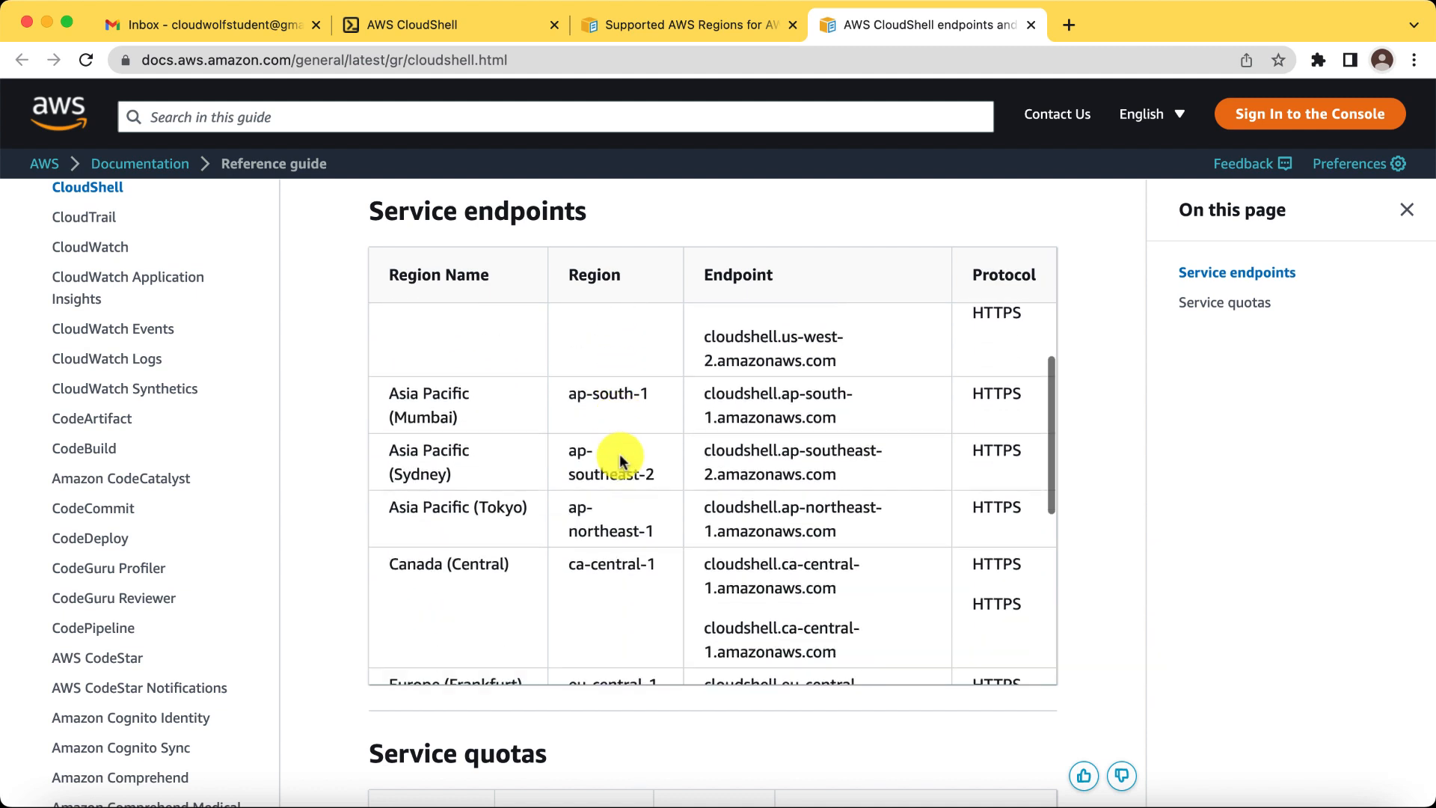
scroll(down, 3)
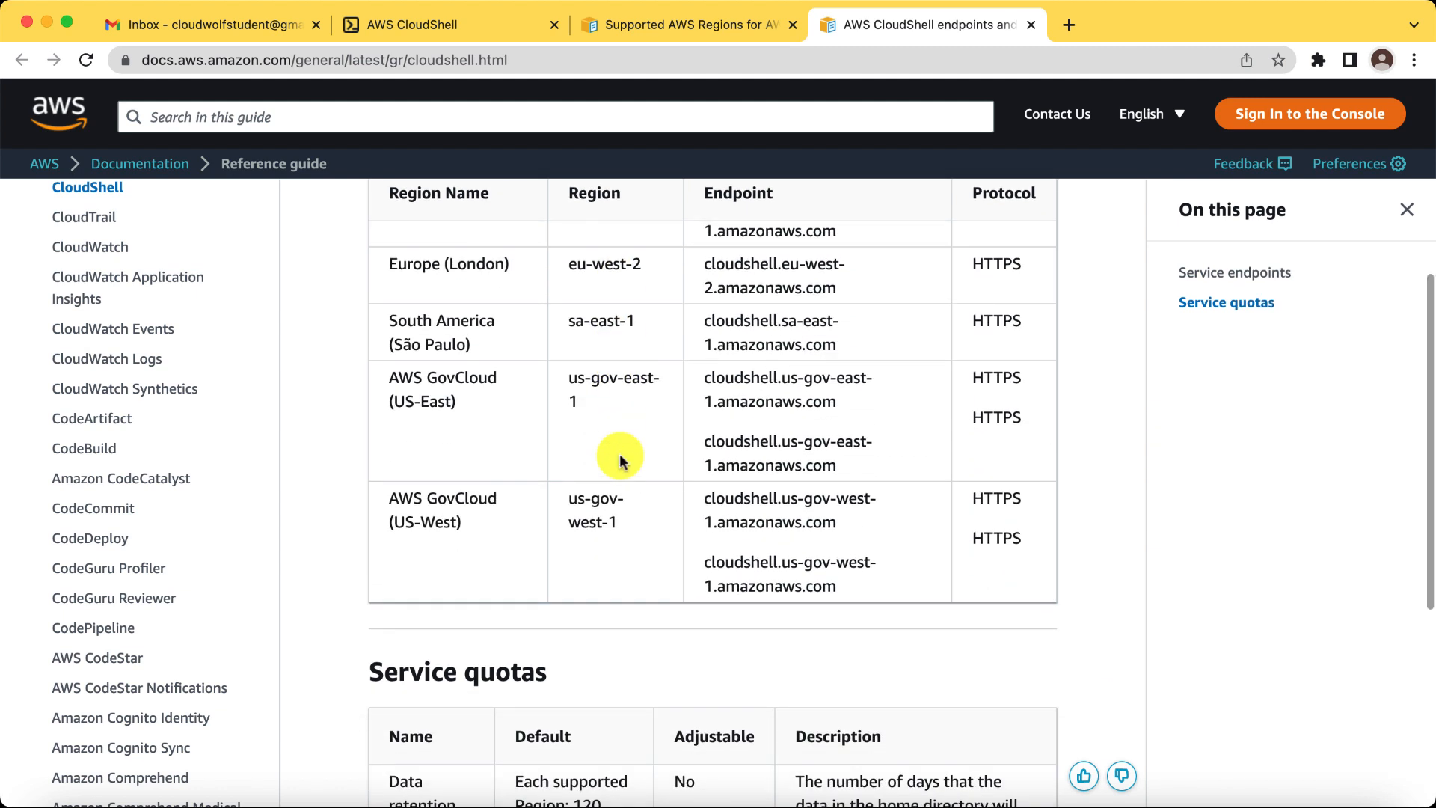
- Return to the CloudShell tab and dismiss the welcome dialog, leaving an empty prompt
click(434, 24)
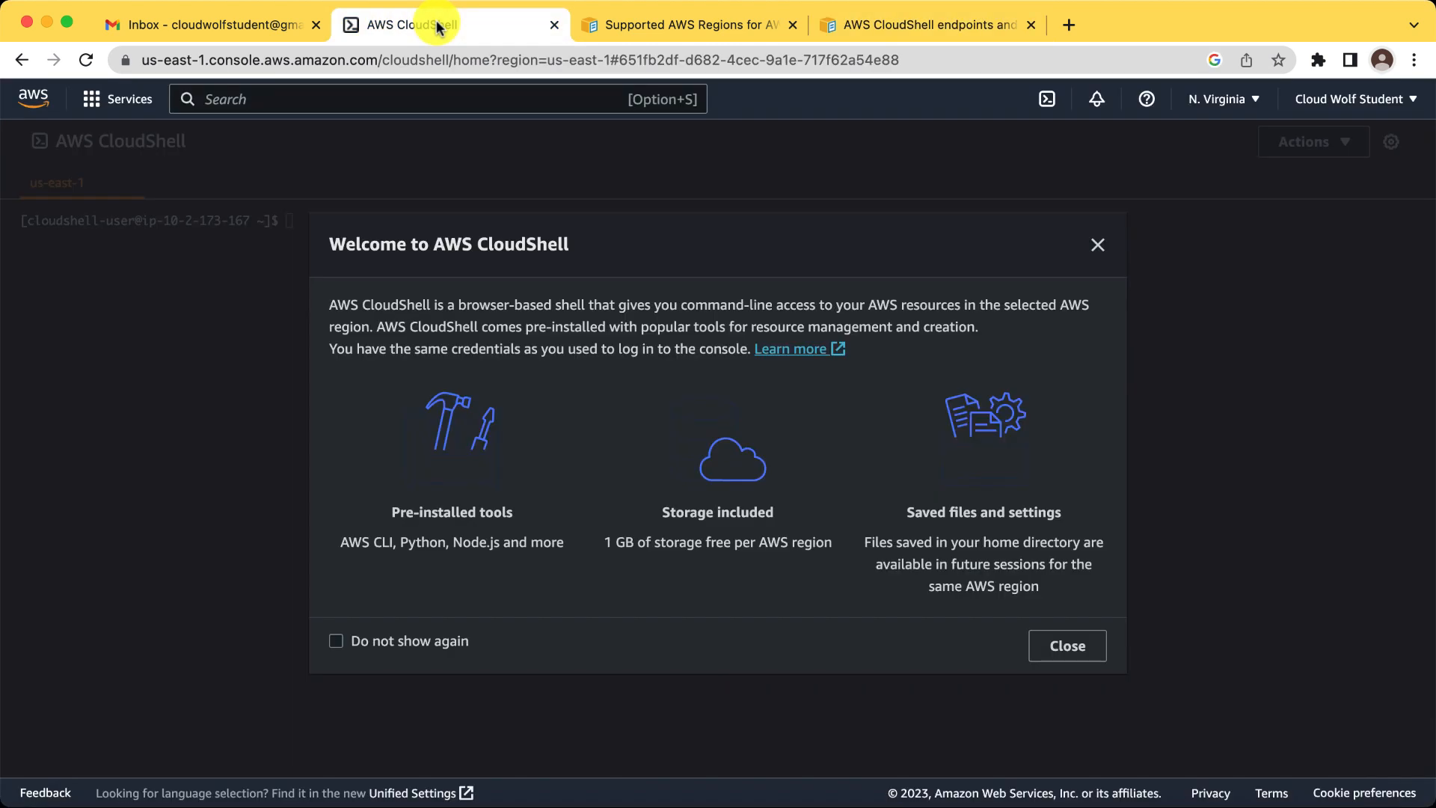
mouse_move(930, 598)
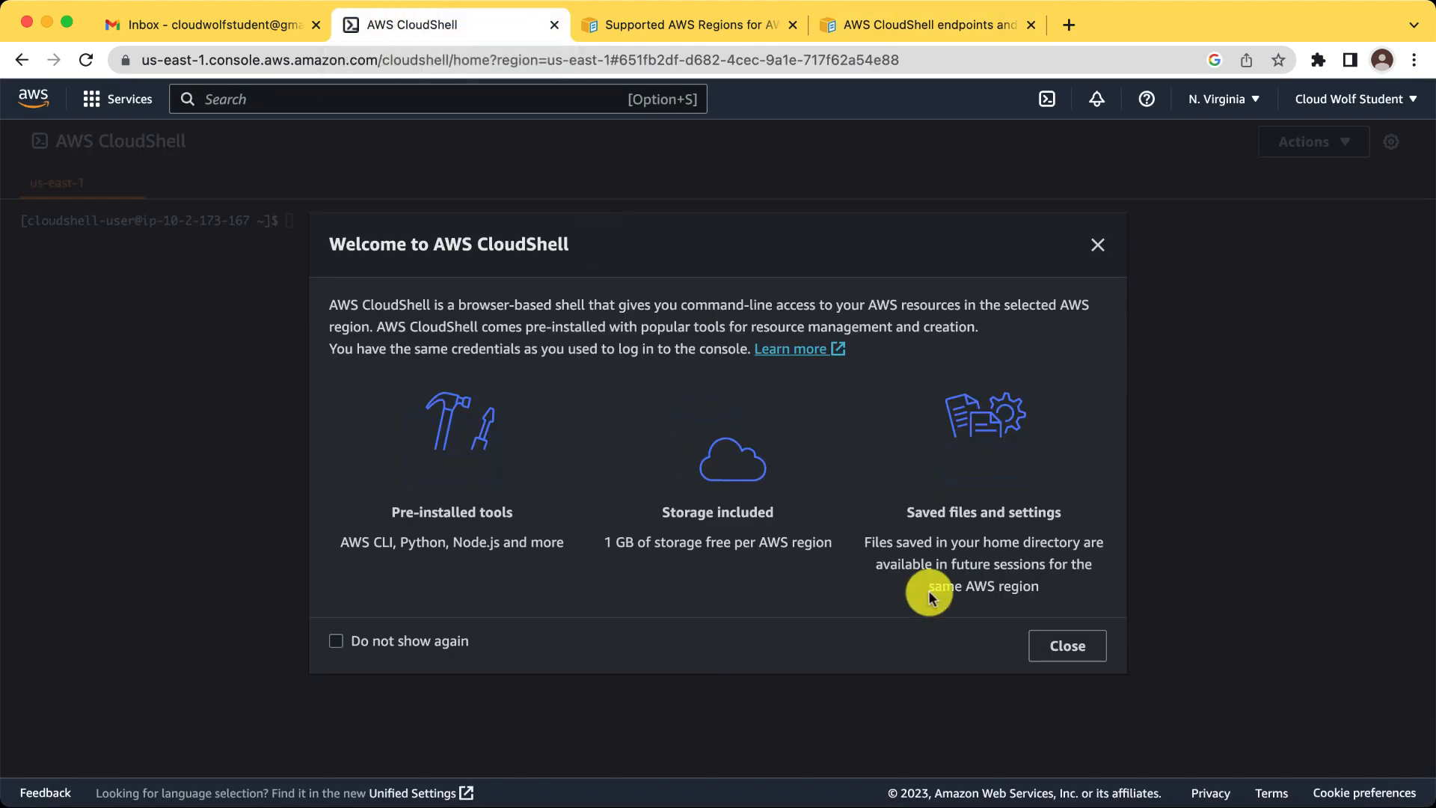
click(1067, 646)
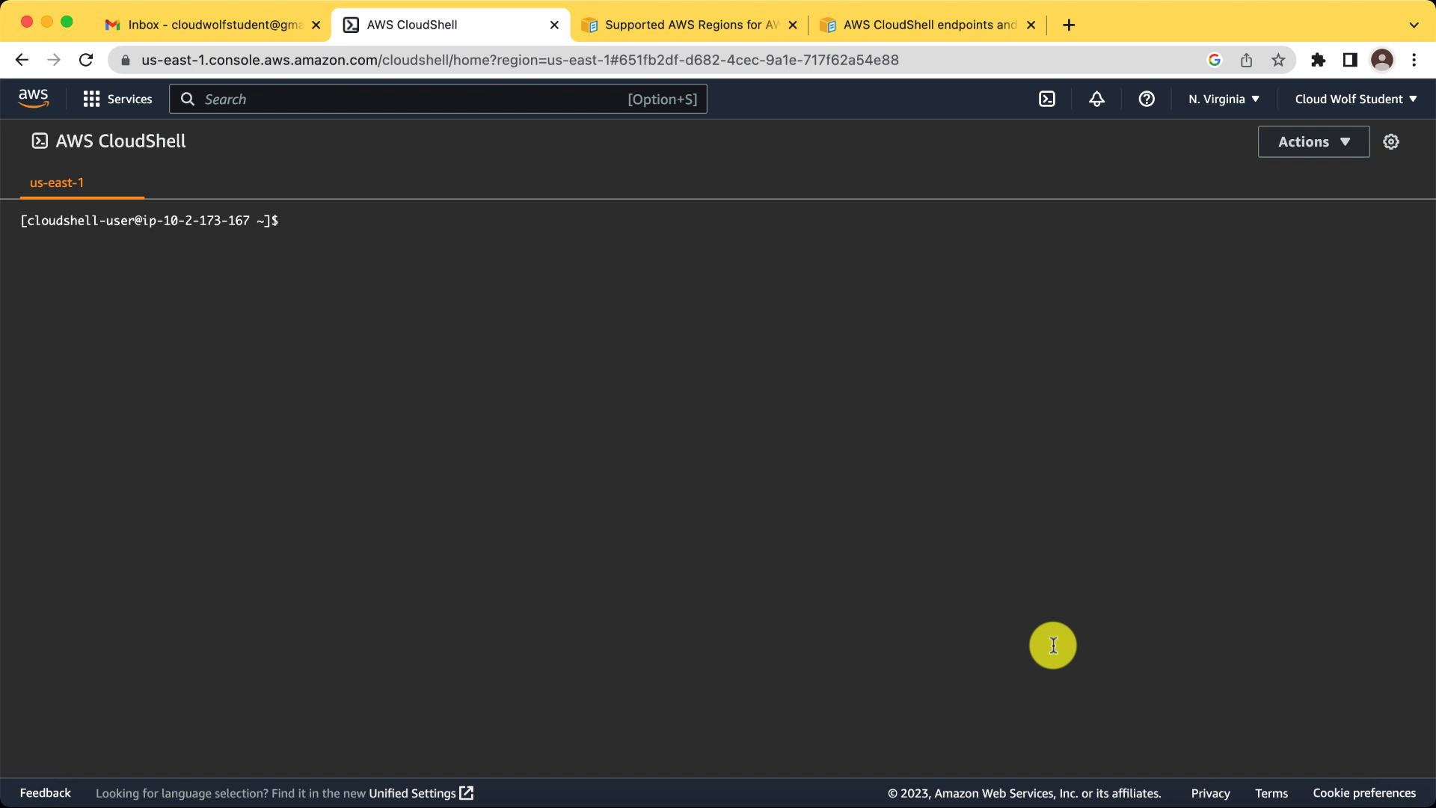
- Run aws s3 ls, which returns no buckets
text(aws s3 ls)
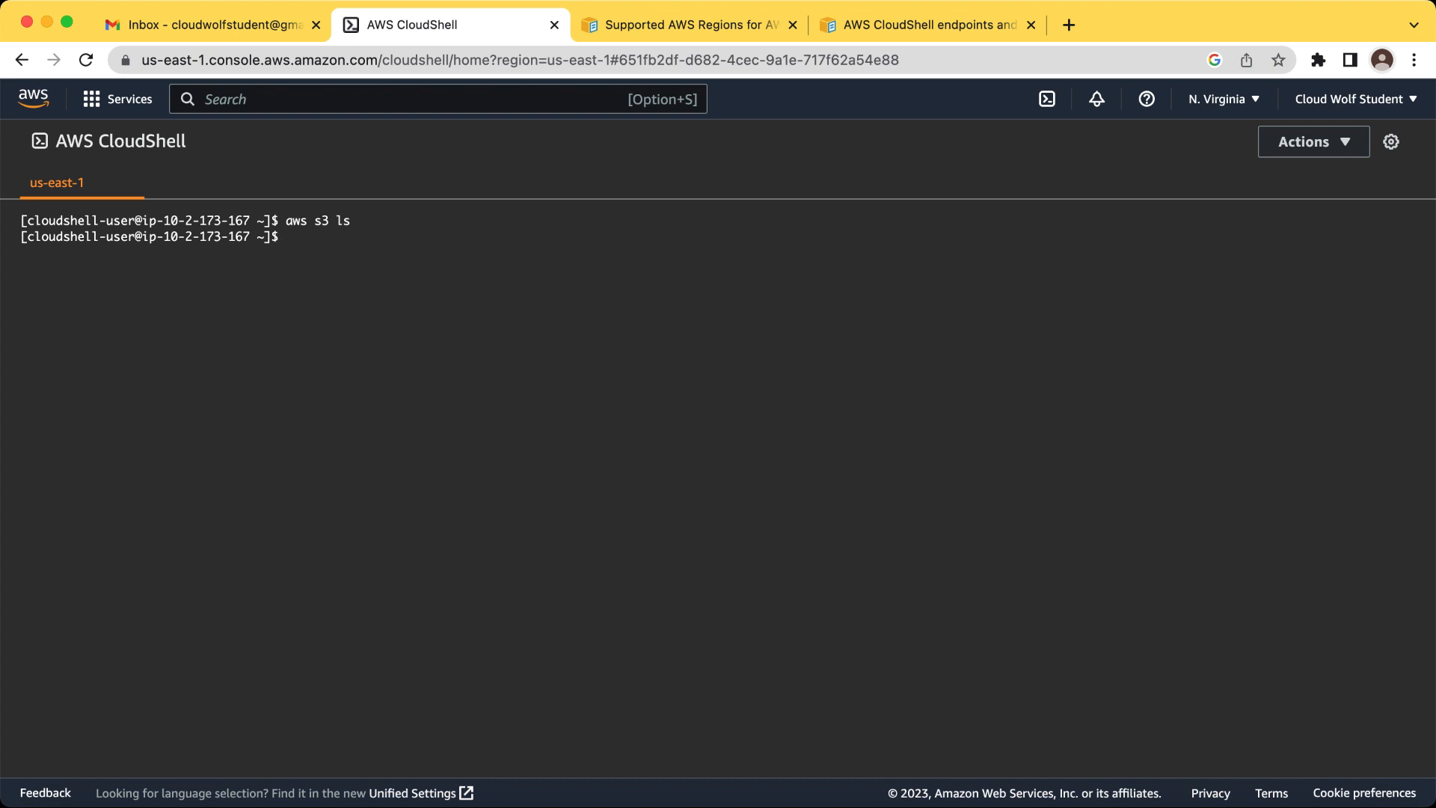
- Create readme.txt with echo "Hello my friends. Enjoy the Cloud." and start typing ls
text(echo)
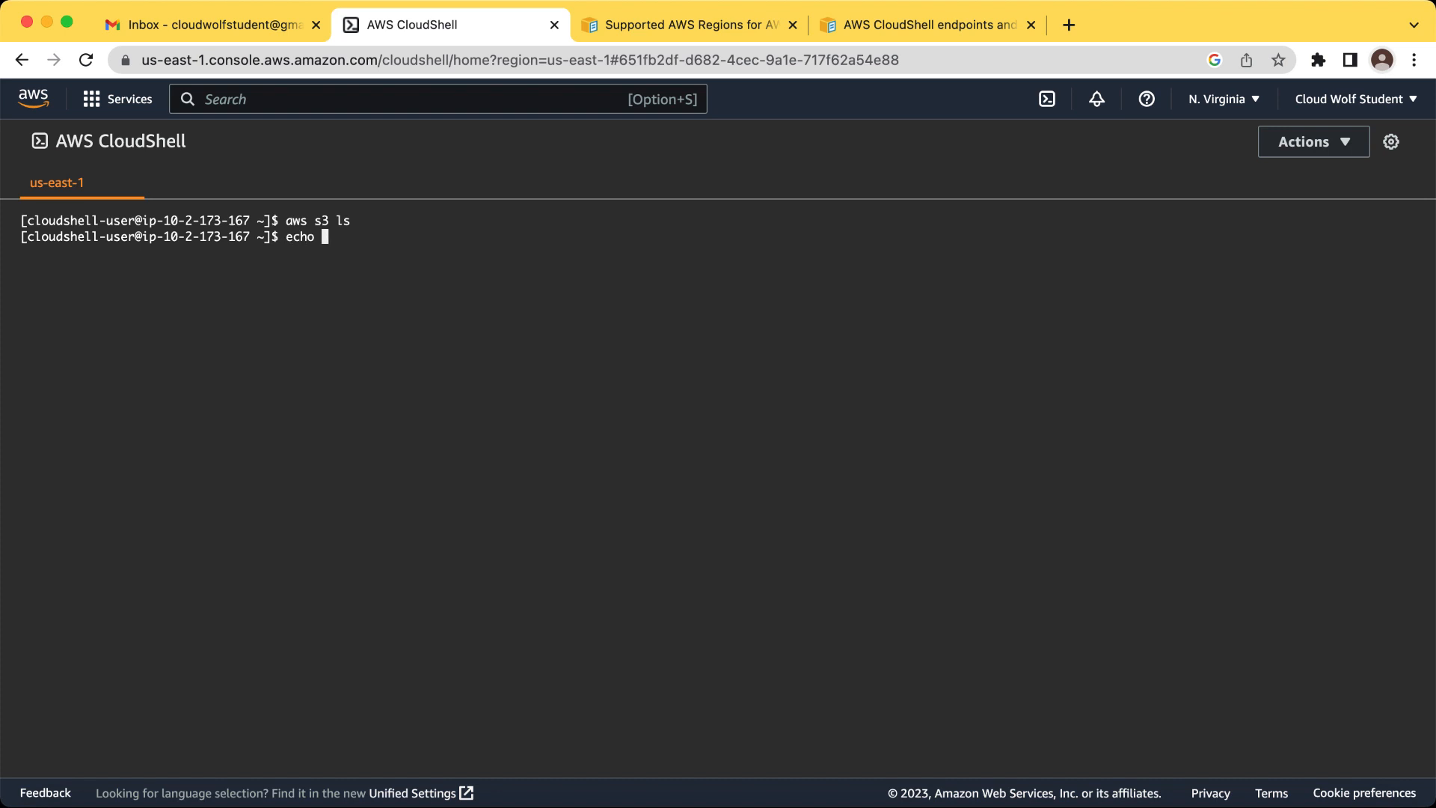
text("Hel)
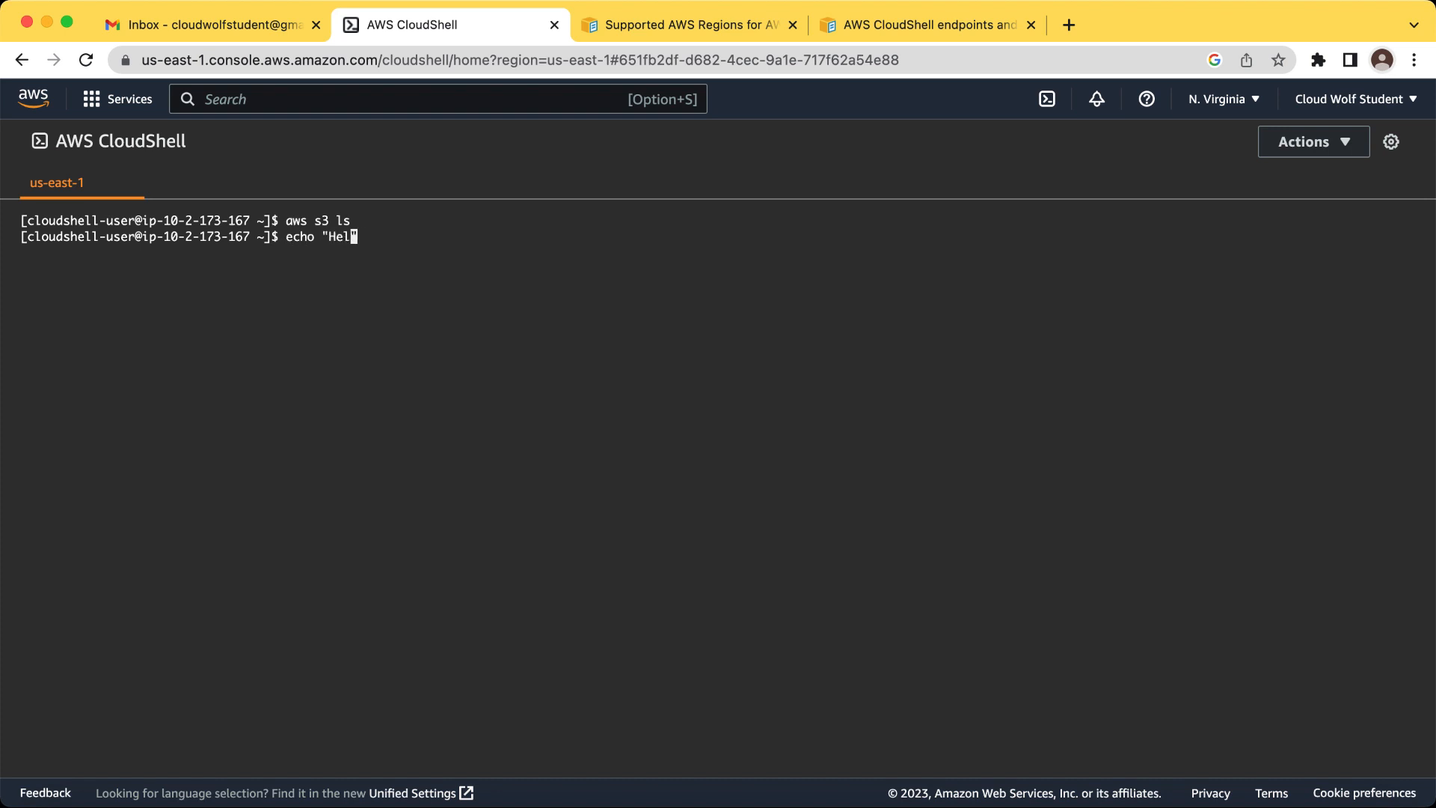
text(lo my friends.)
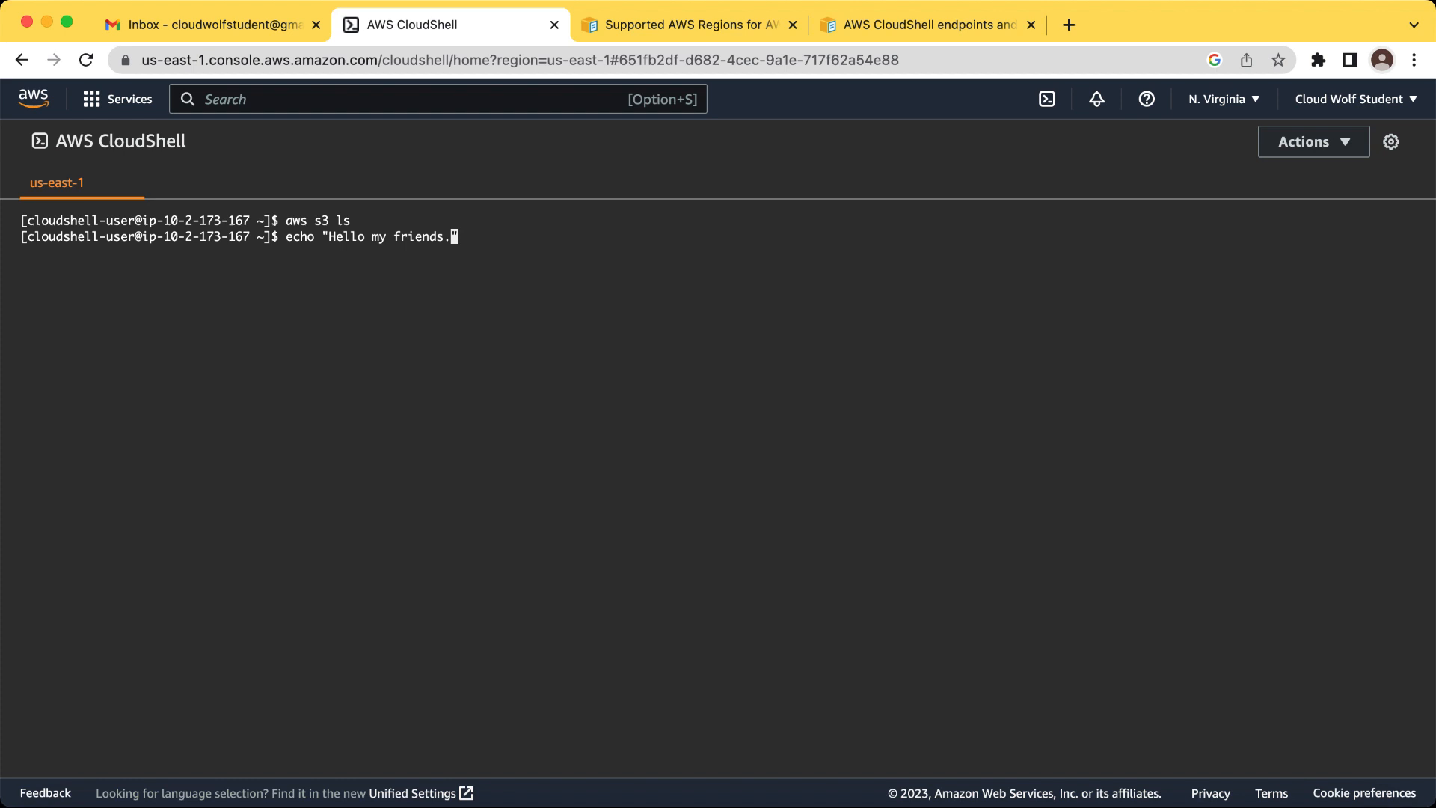
text(Enjoy the)
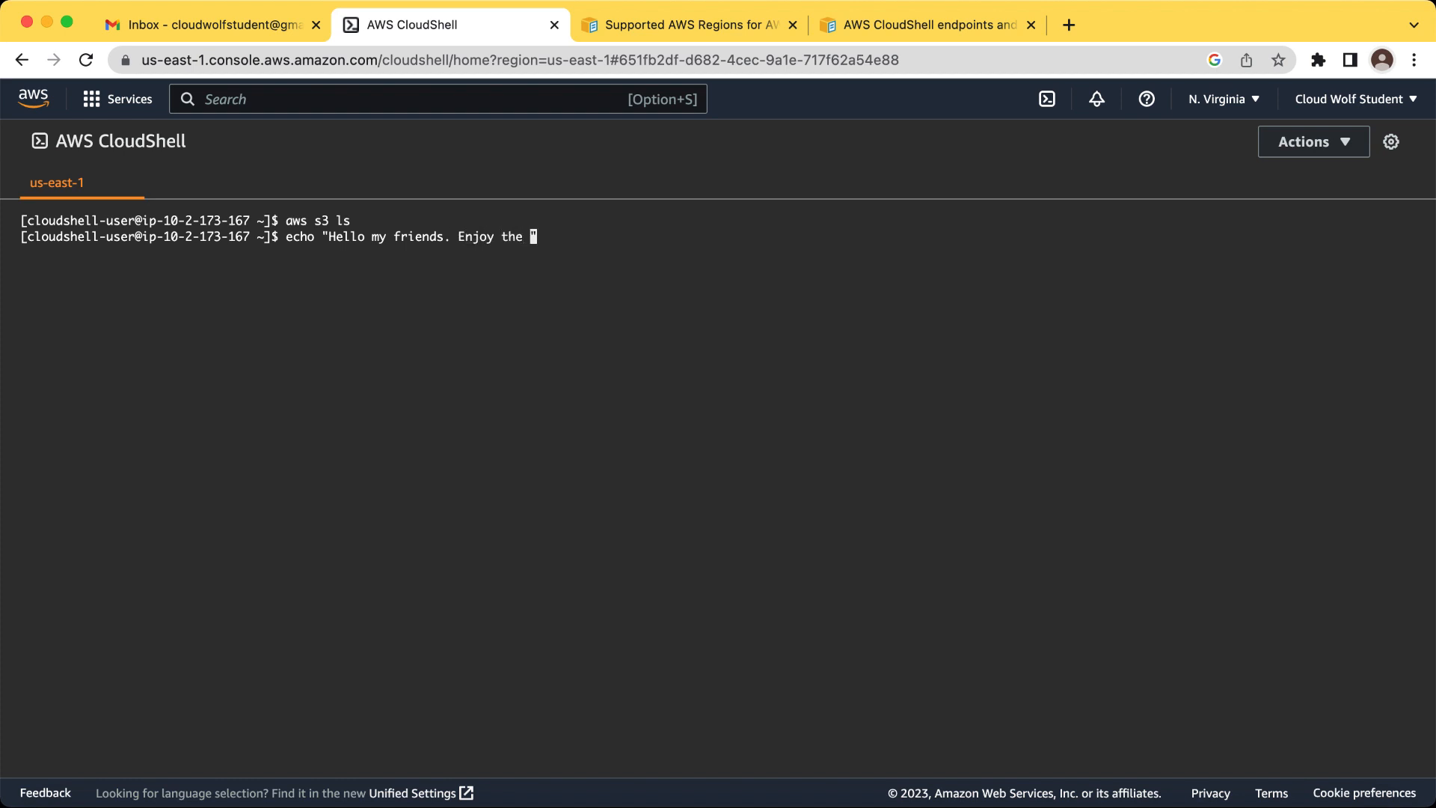
text(Cloud.")
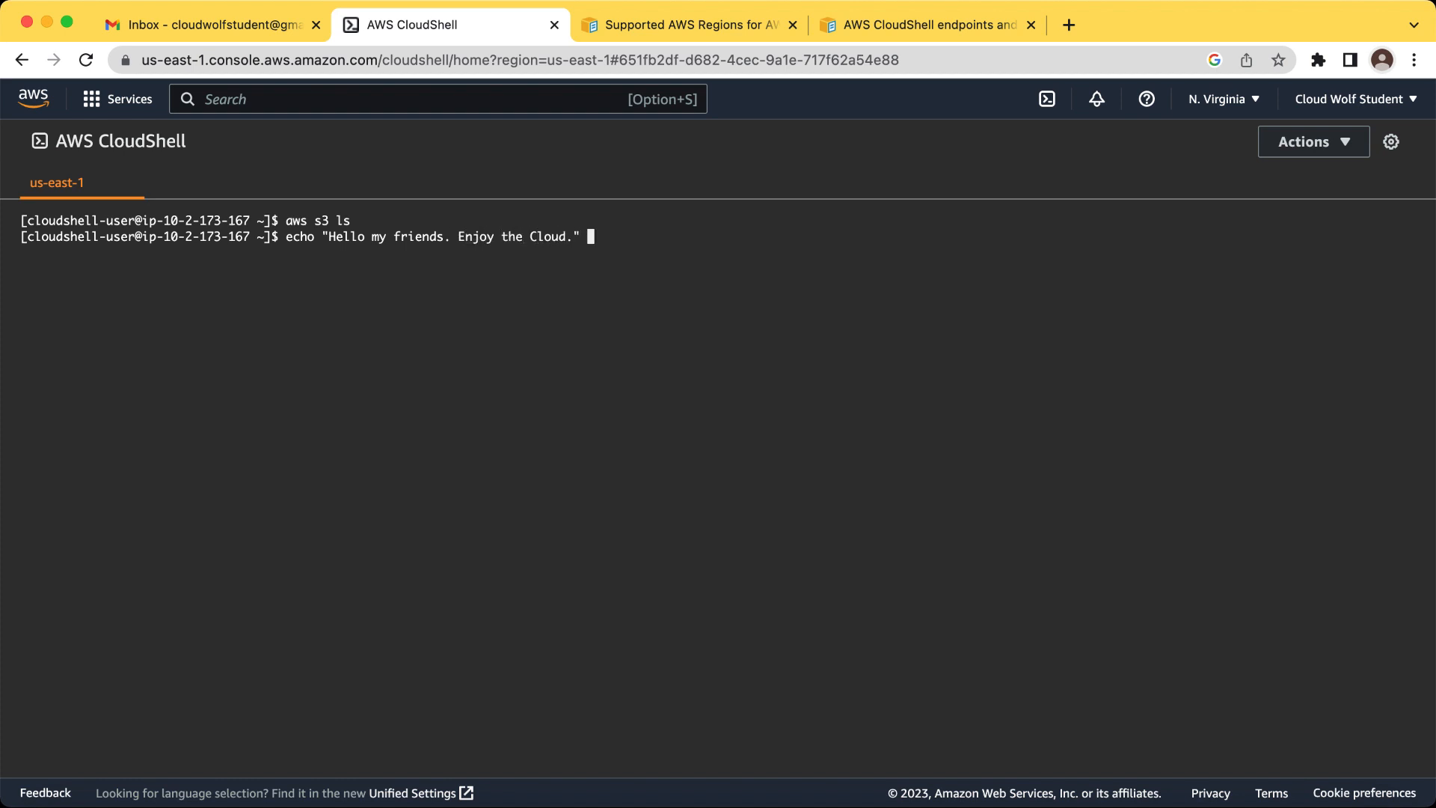
text(>)
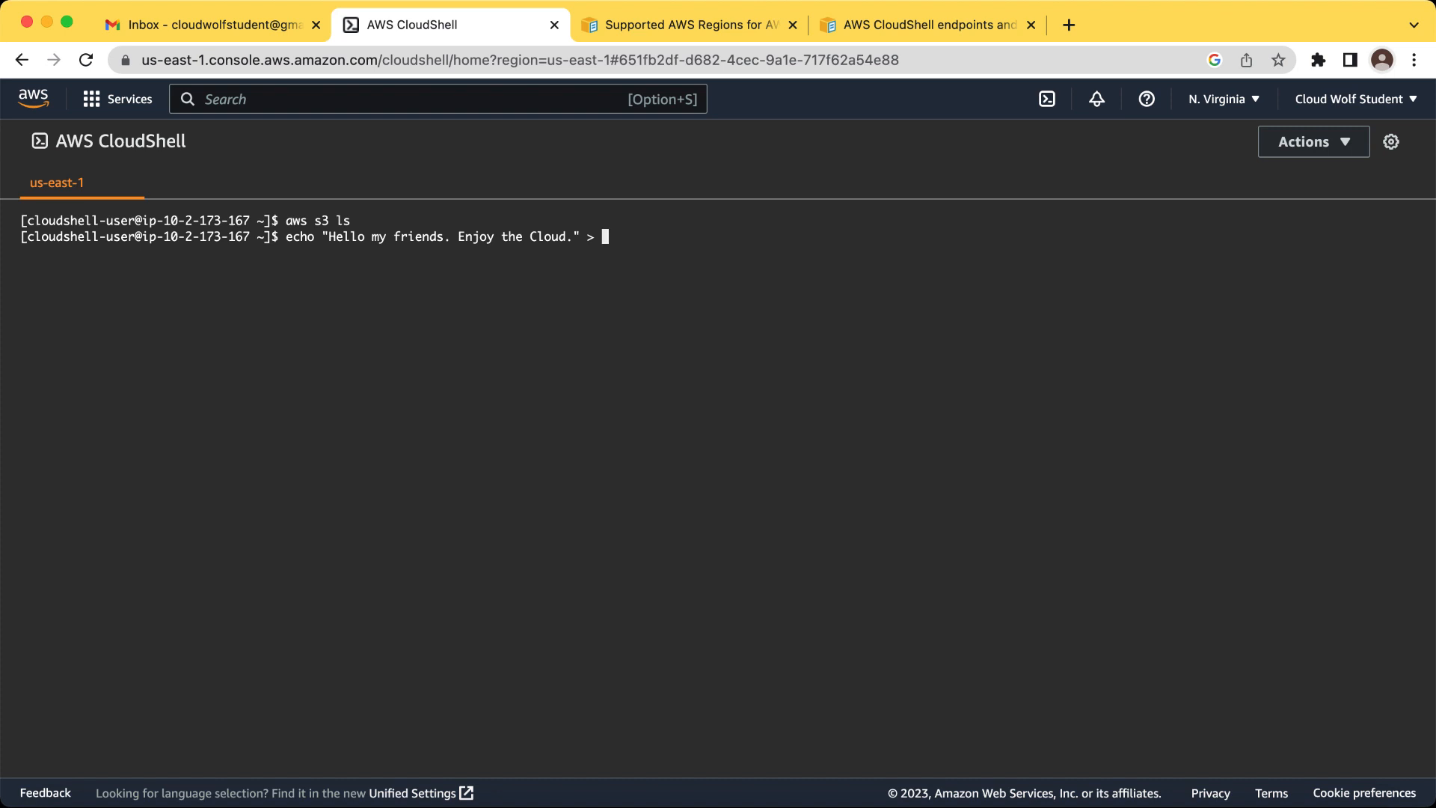
text(readme.)
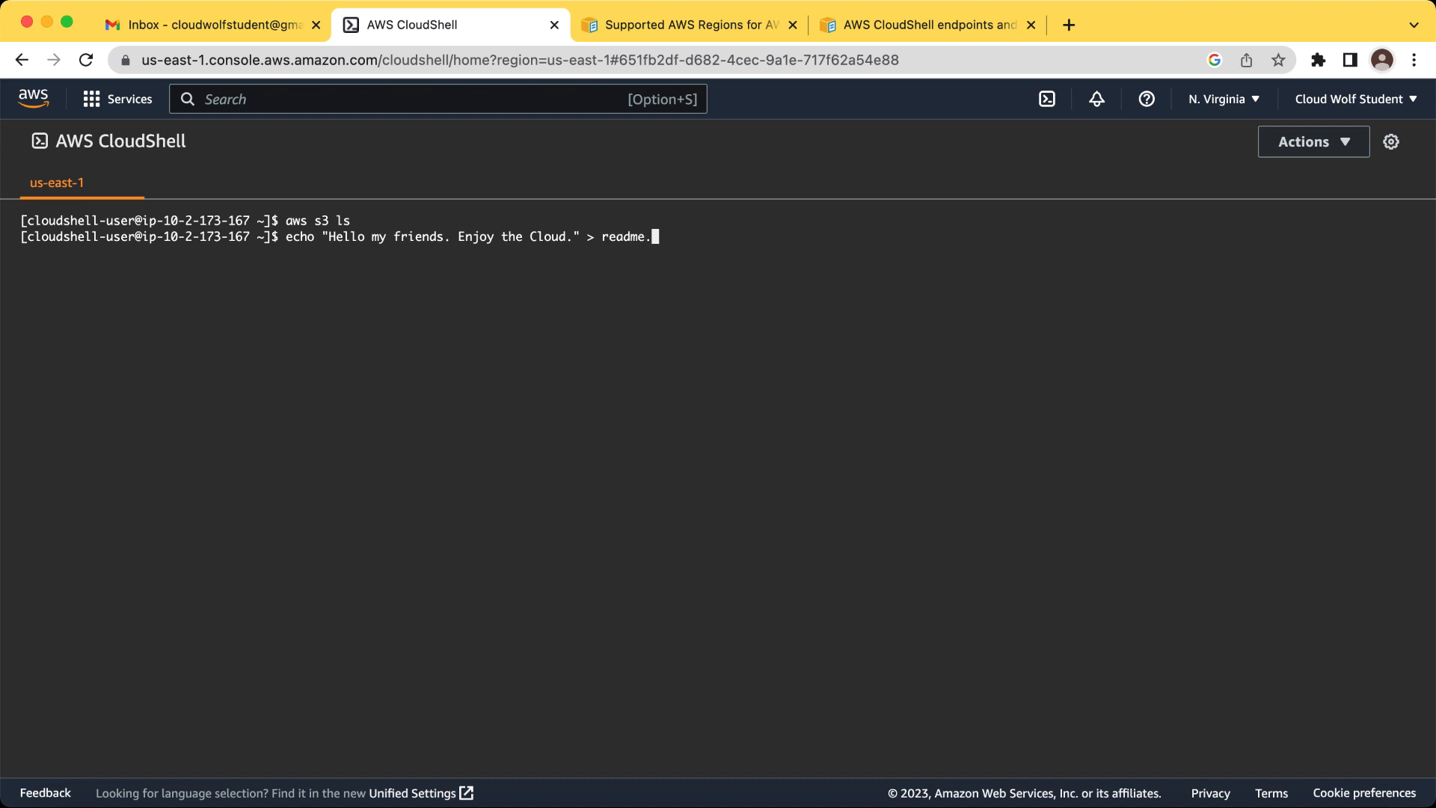
text(txt)
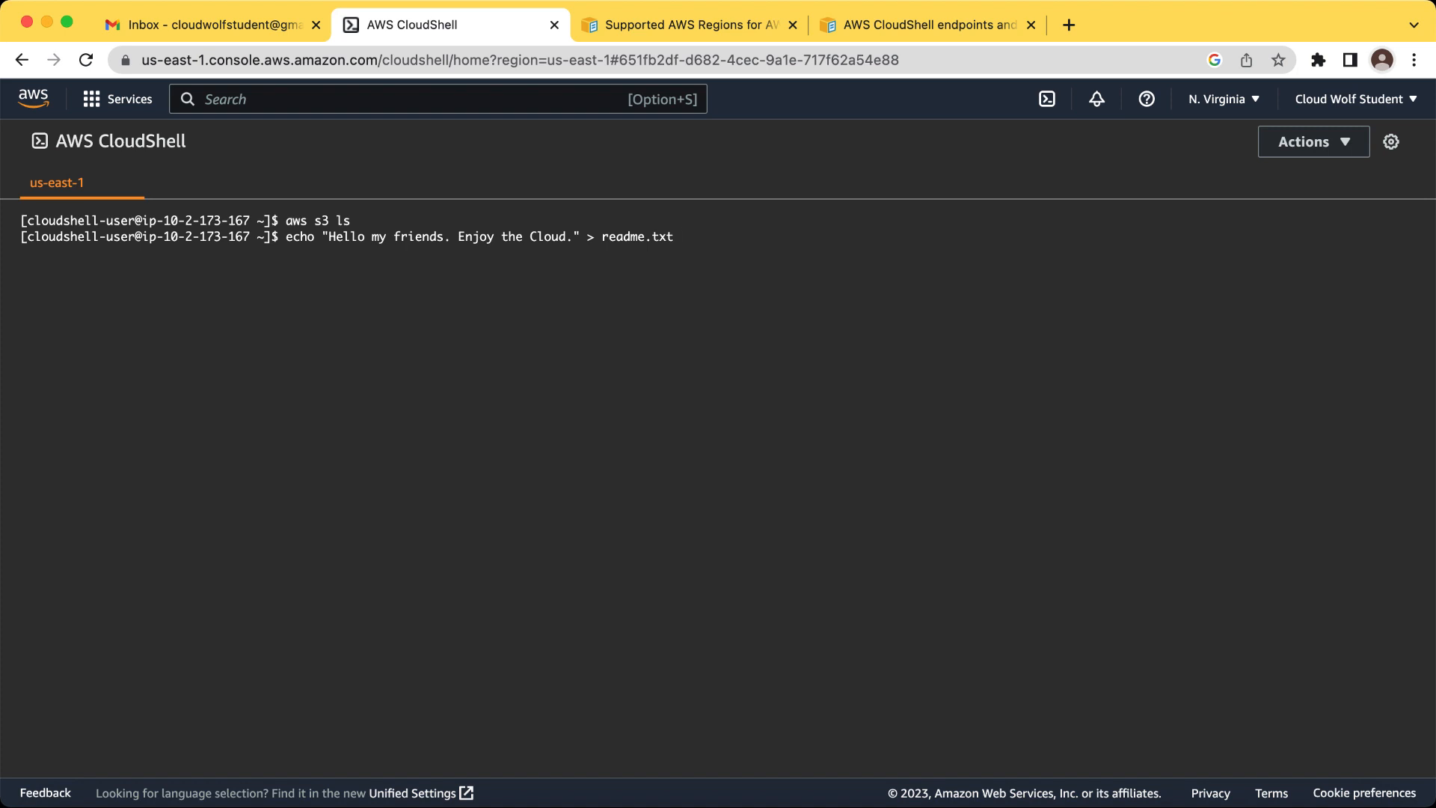
key(Enter)
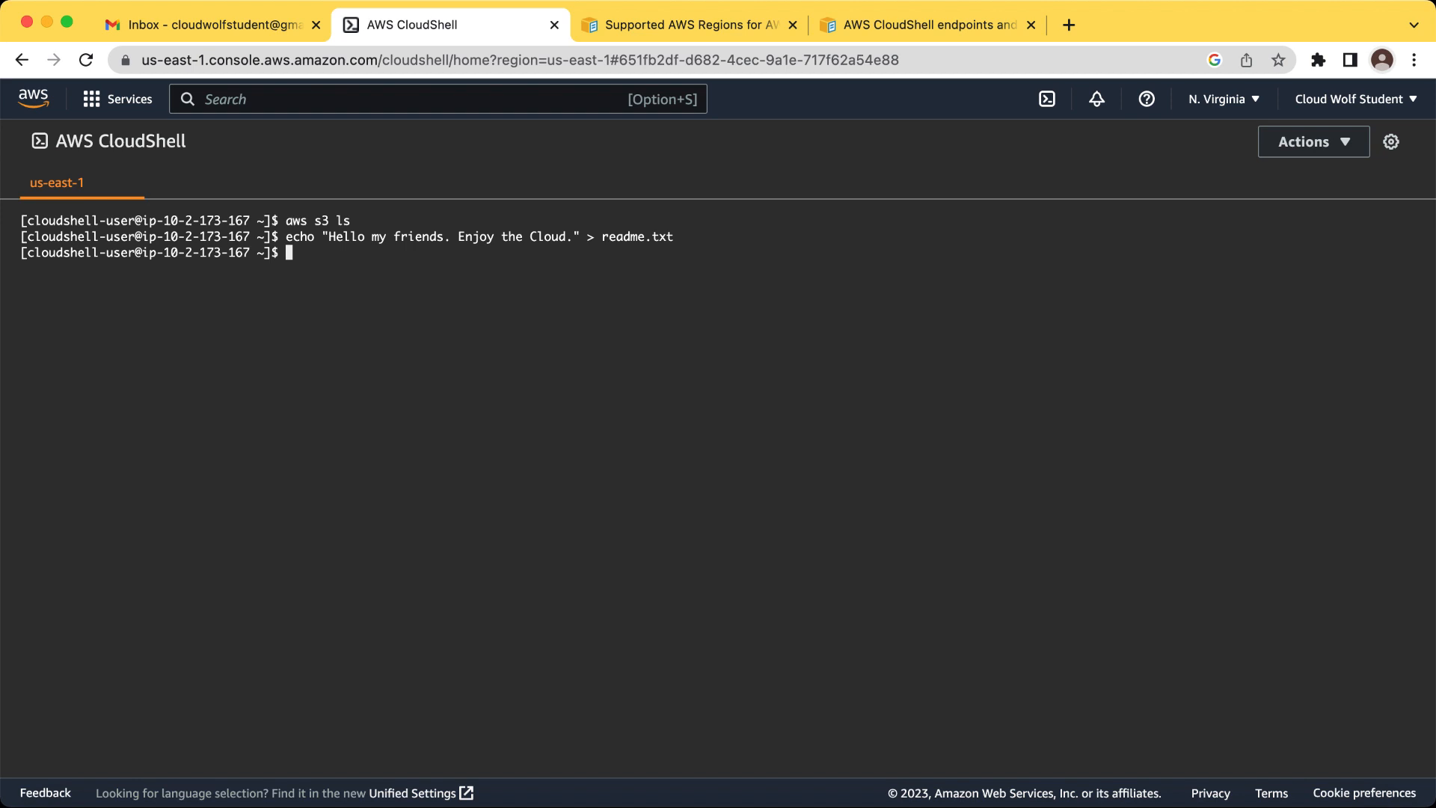
text(ls)
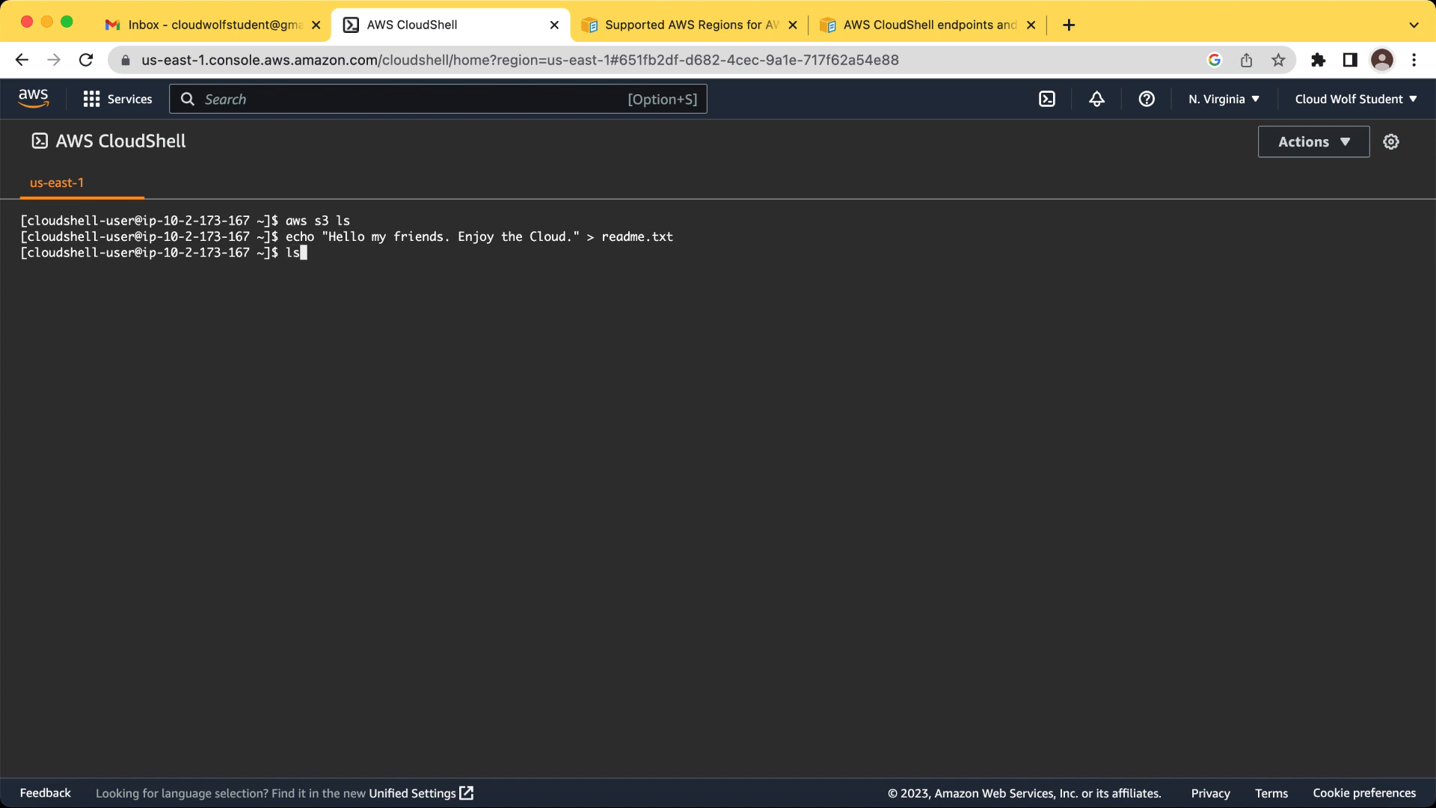
- Run ls to list readme.txt as the only file in the home directory
key(Enter)
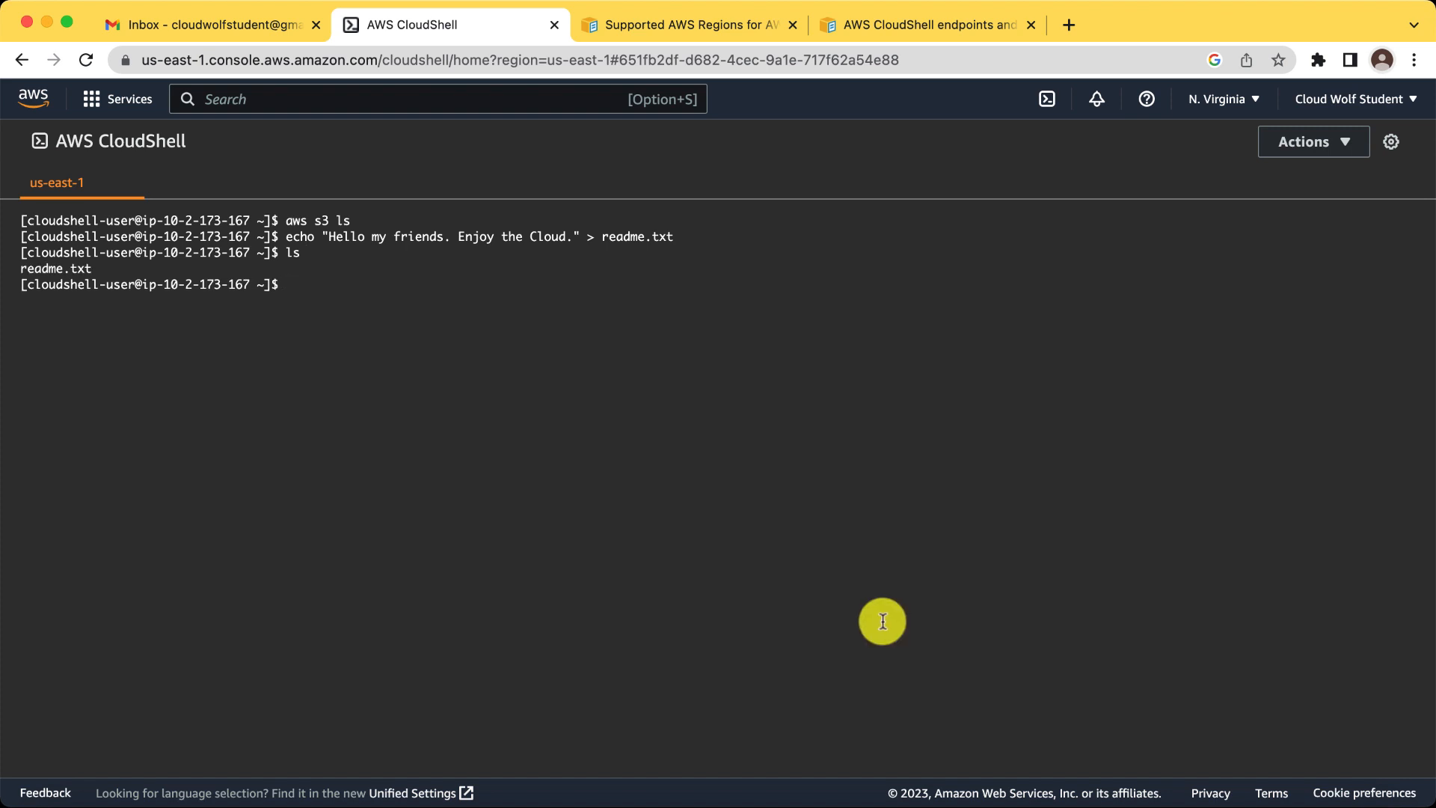
mouse_move(108, 311)
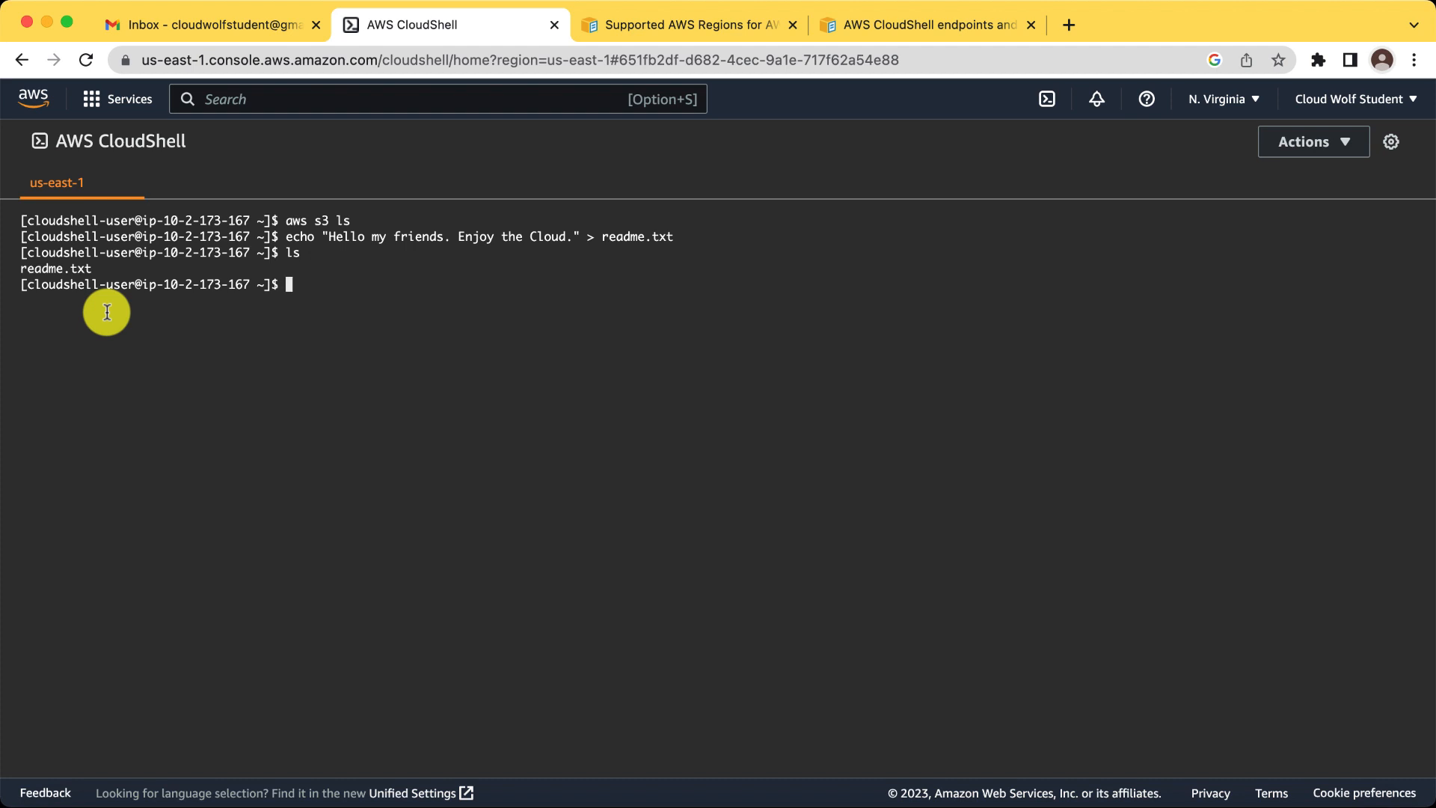
click(1313, 140)
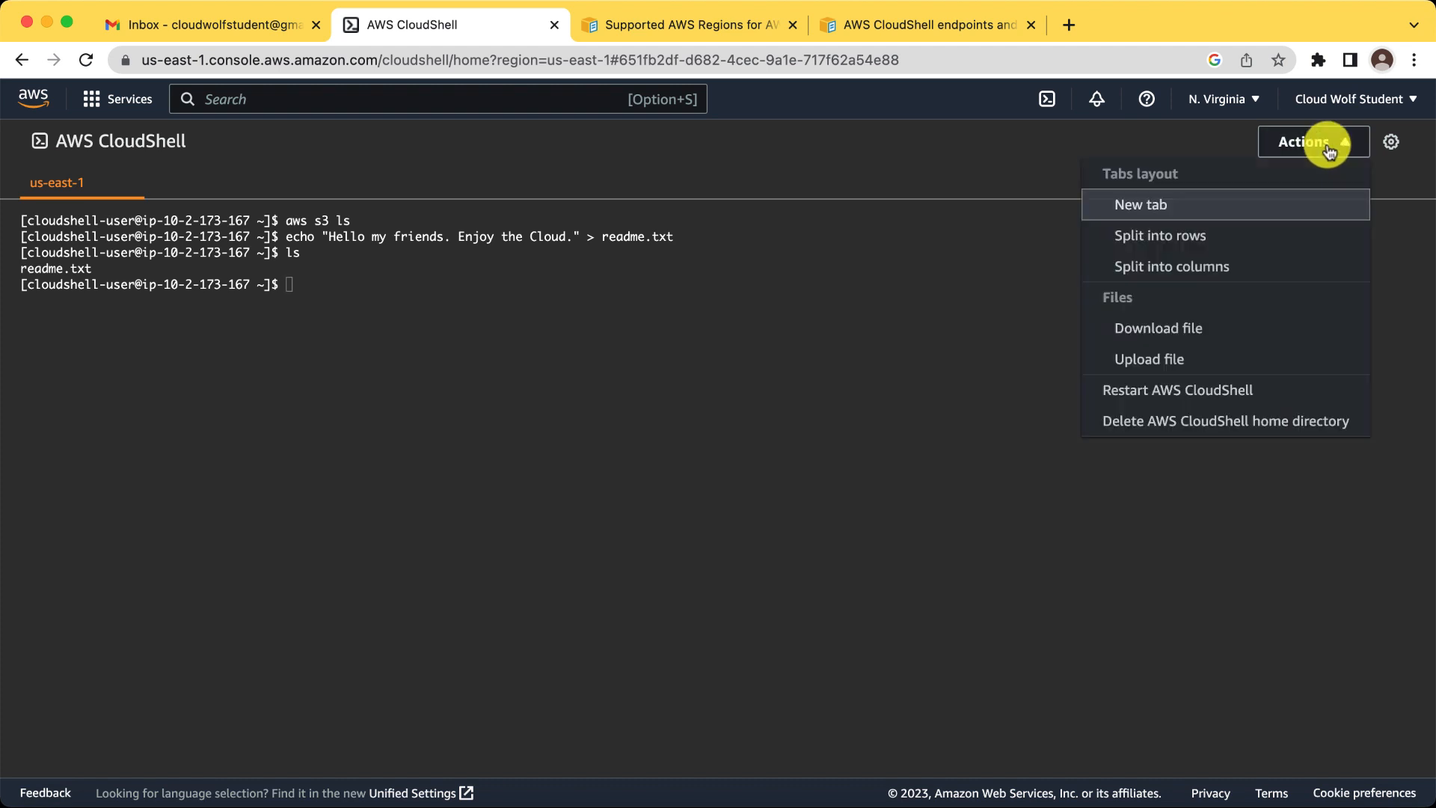
- Download readme.txt to the local computer via Actions > Download file
click(1158, 327)
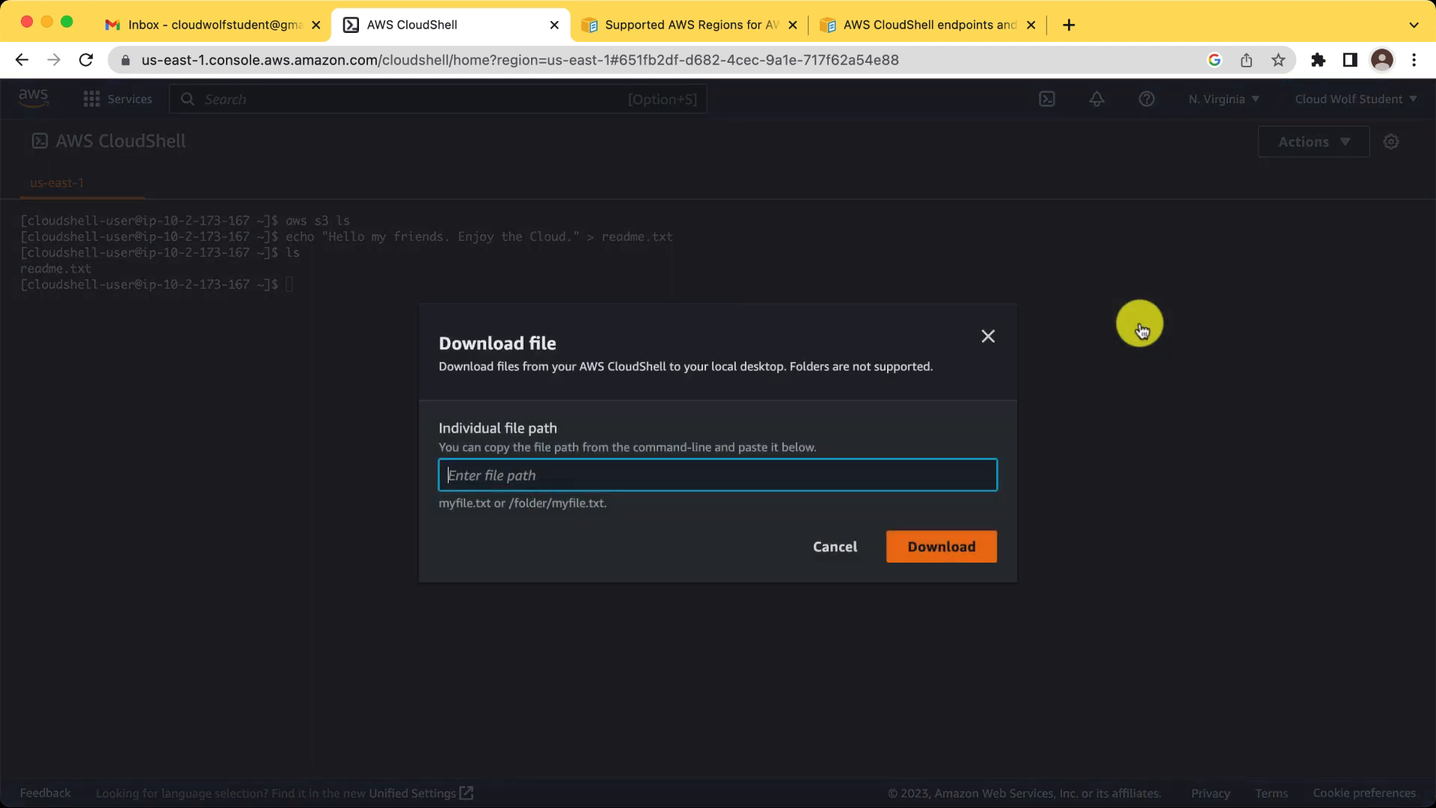
text(readme.)
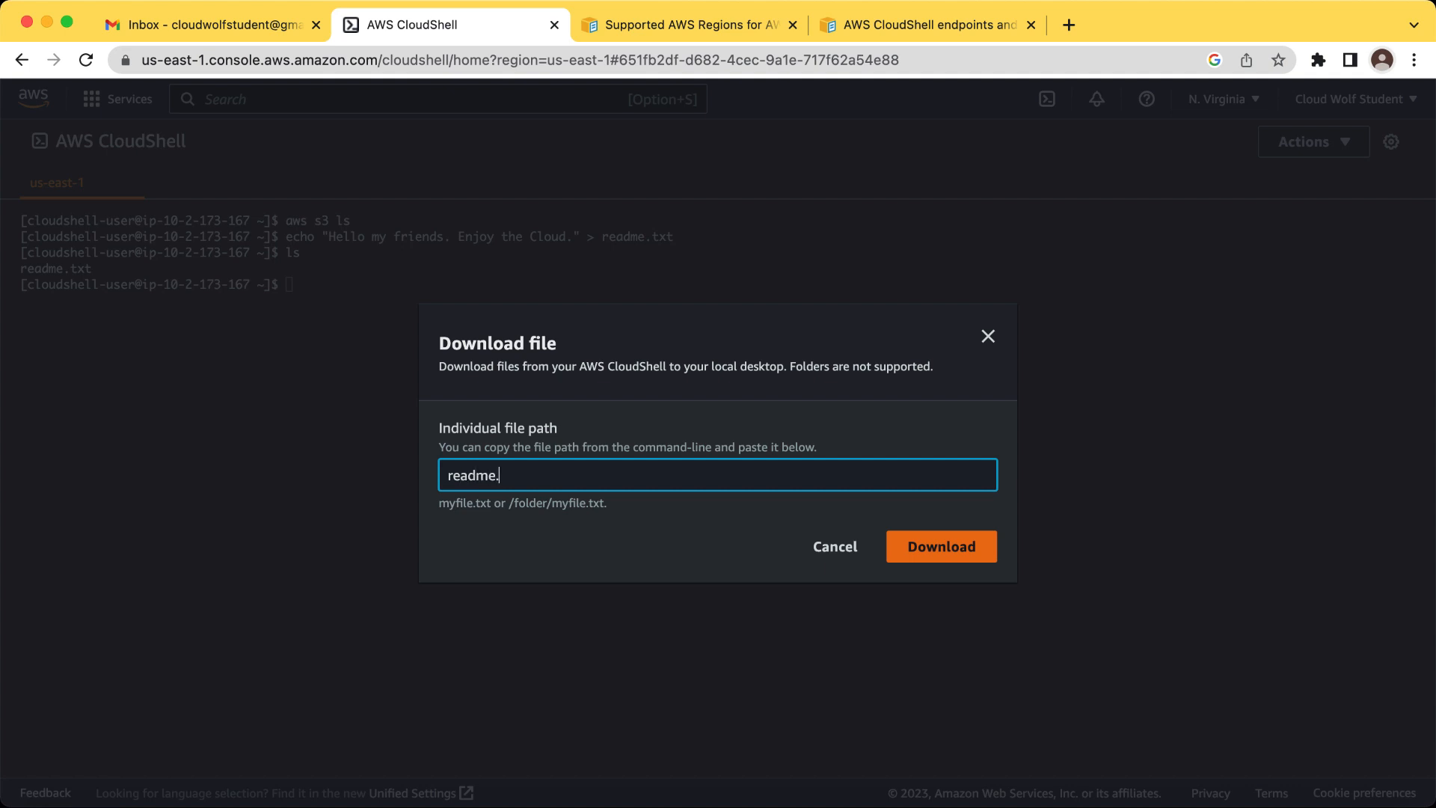
click(942, 546)
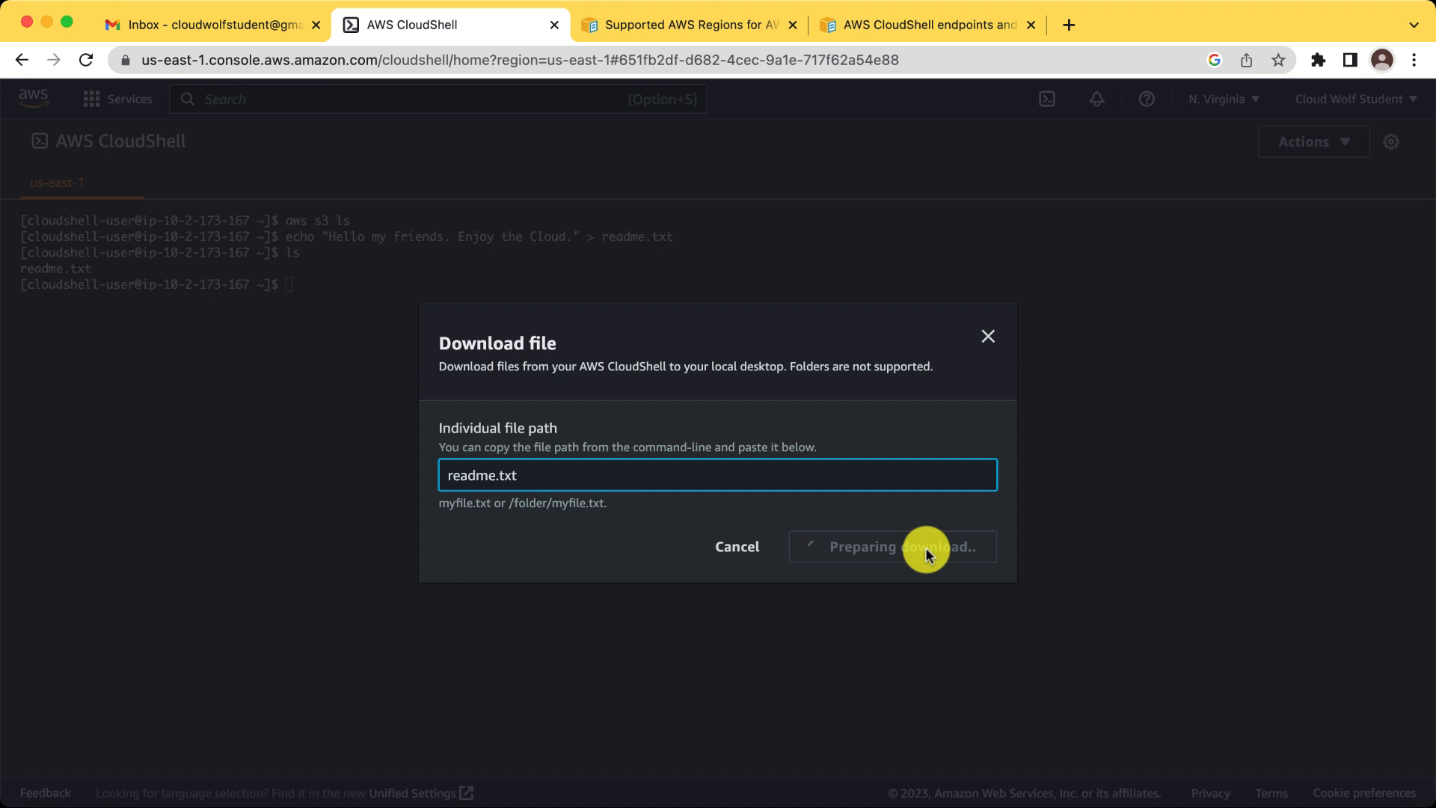
click(905, 546)
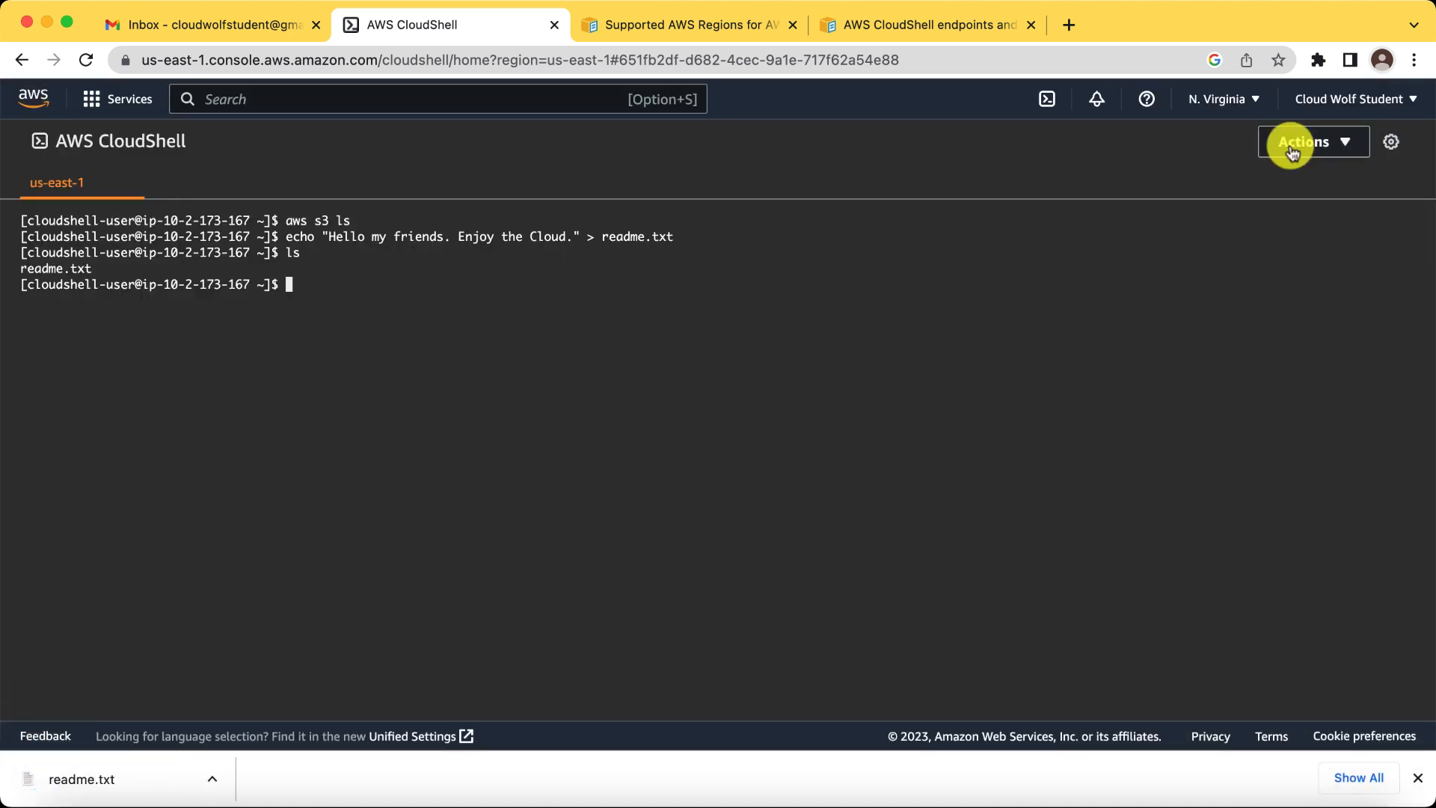
- Upload data.csv from the local Desktop to the CloudShell home directory via Actions > Upload file
click(1304, 140)
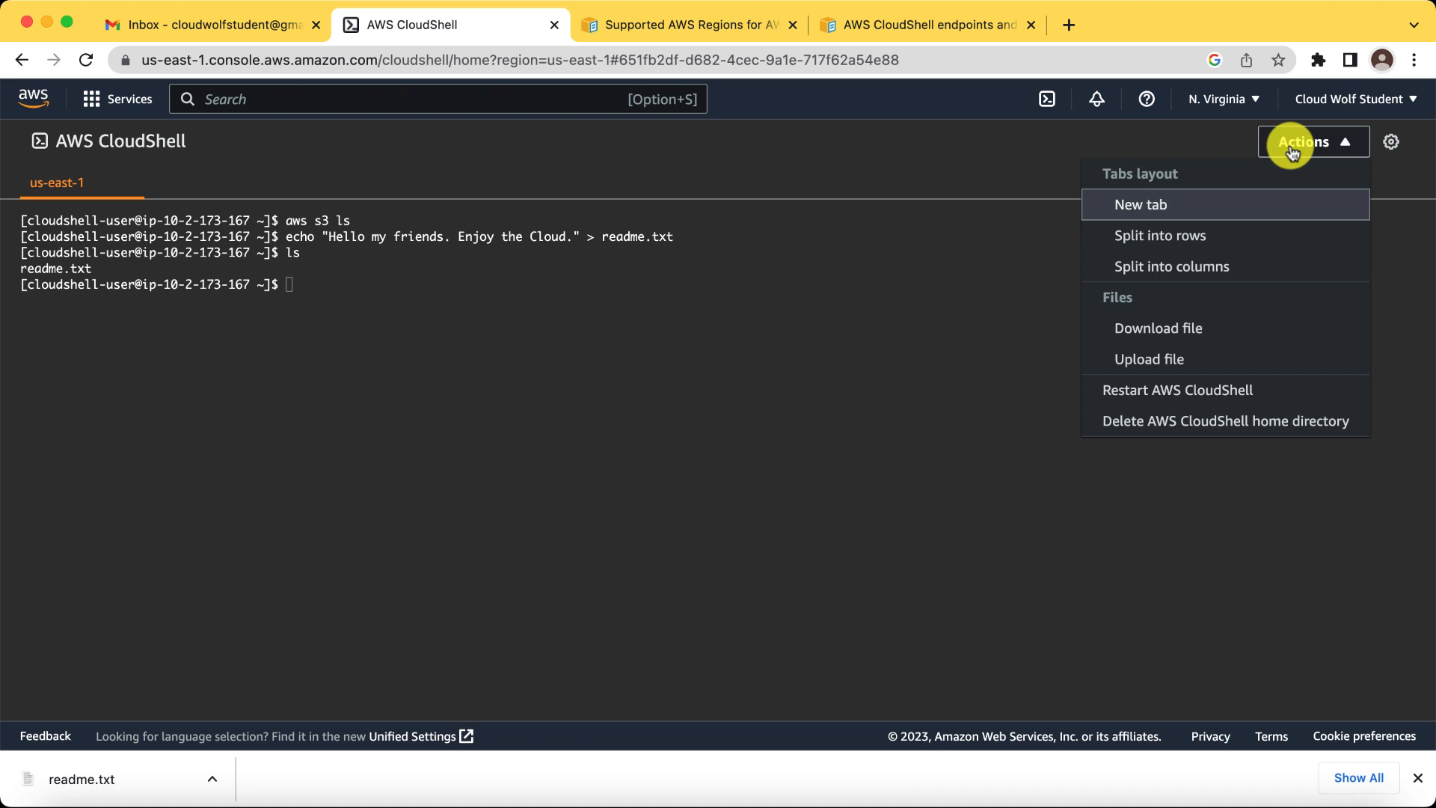
mouse_move(1157, 359)
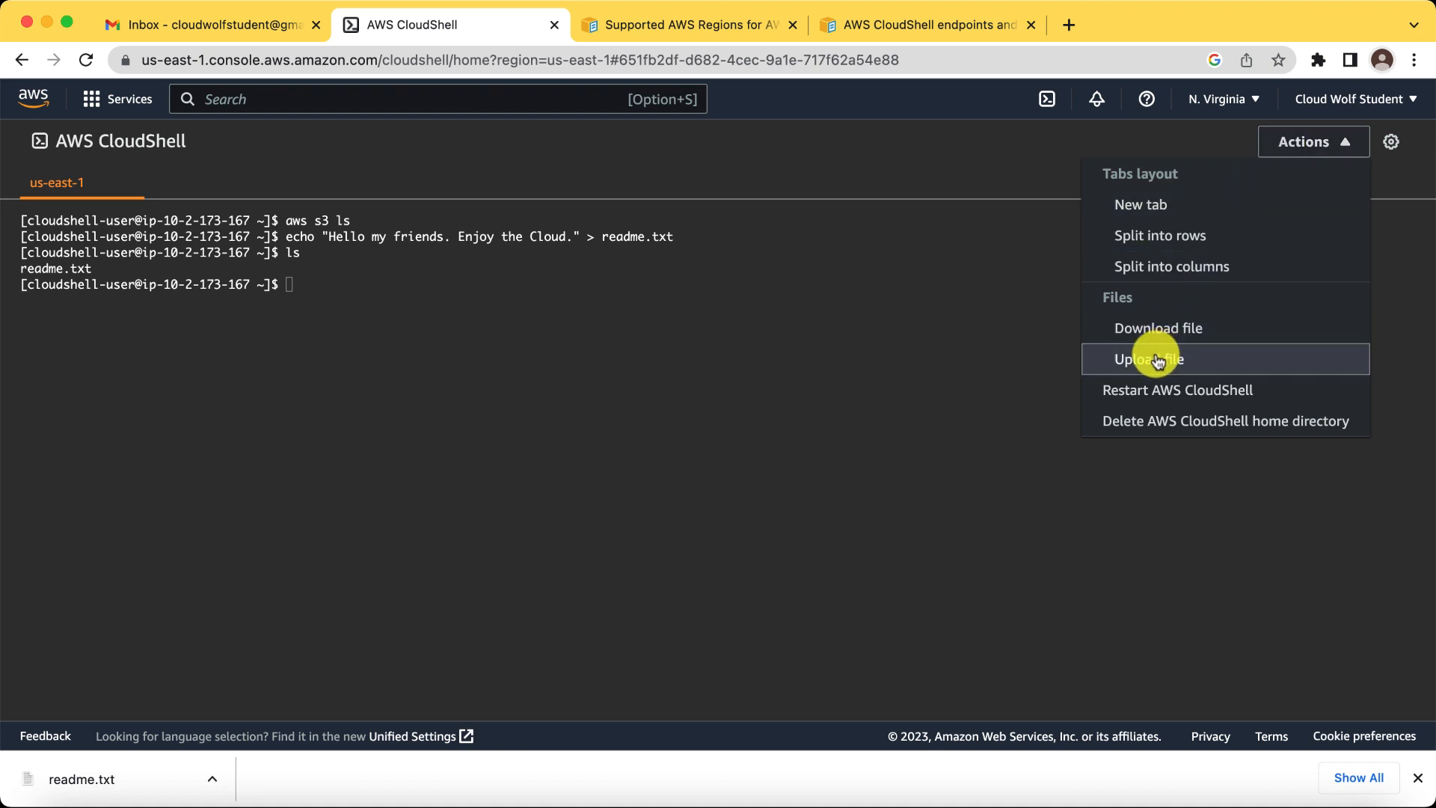
click(1148, 359)
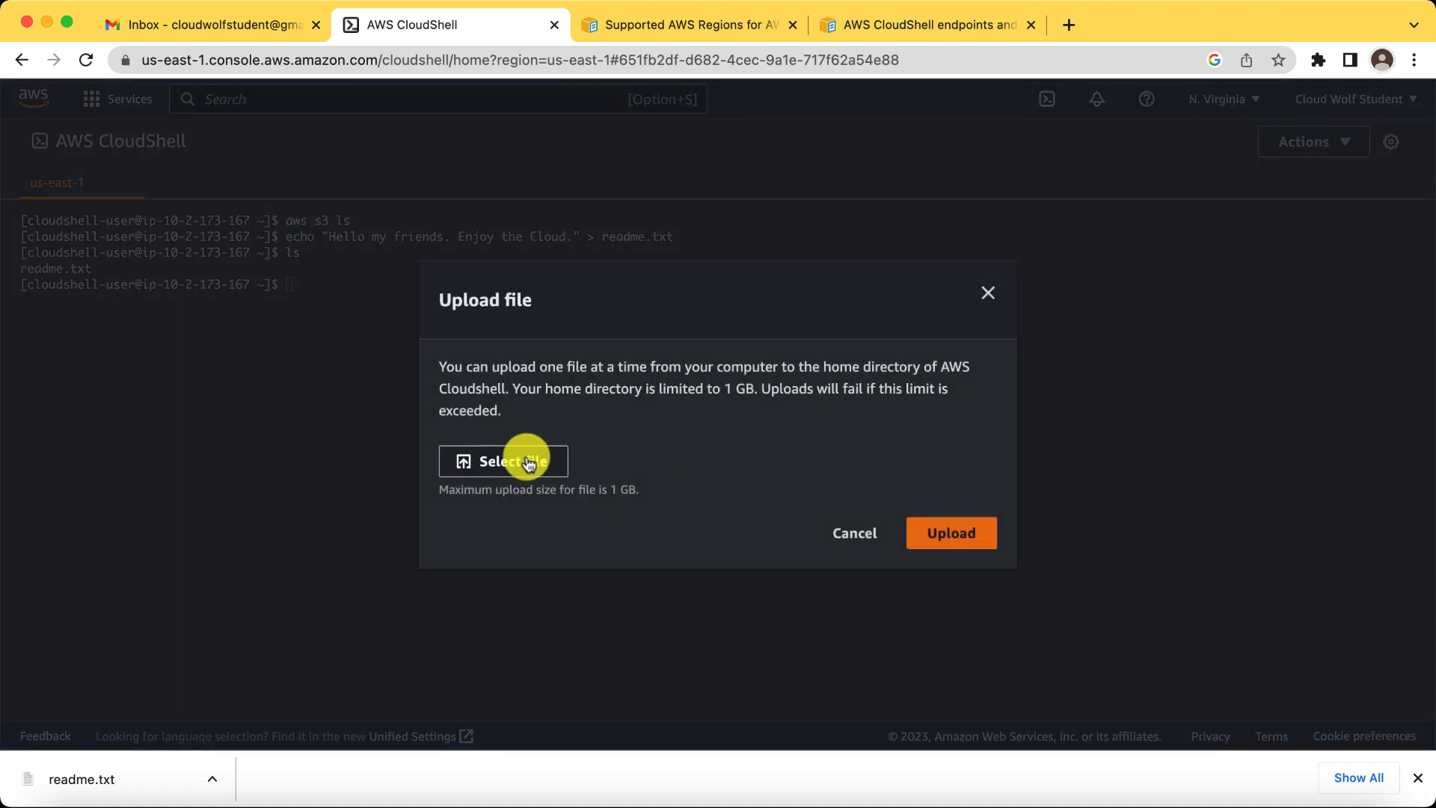
click(502, 460)
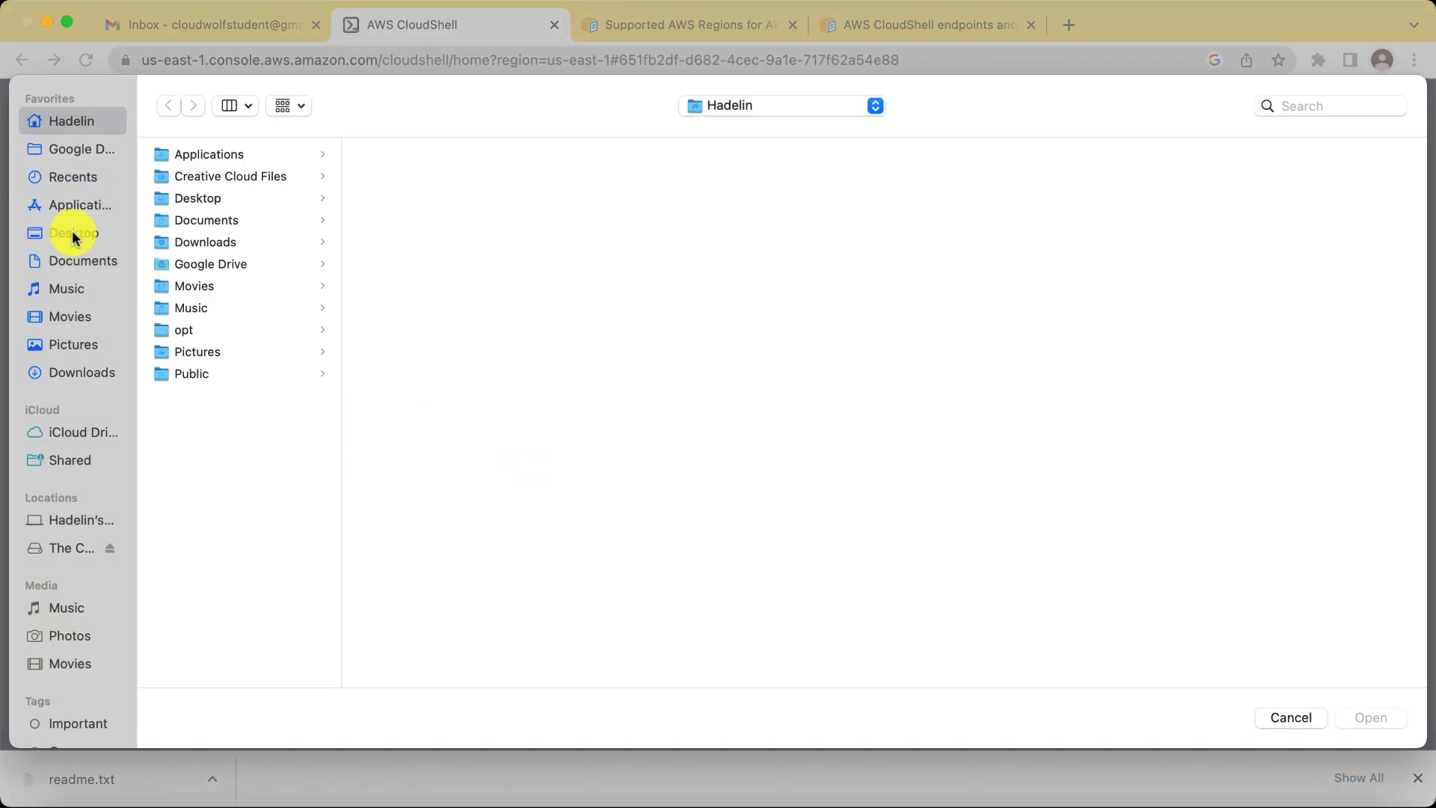
click(72, 232)
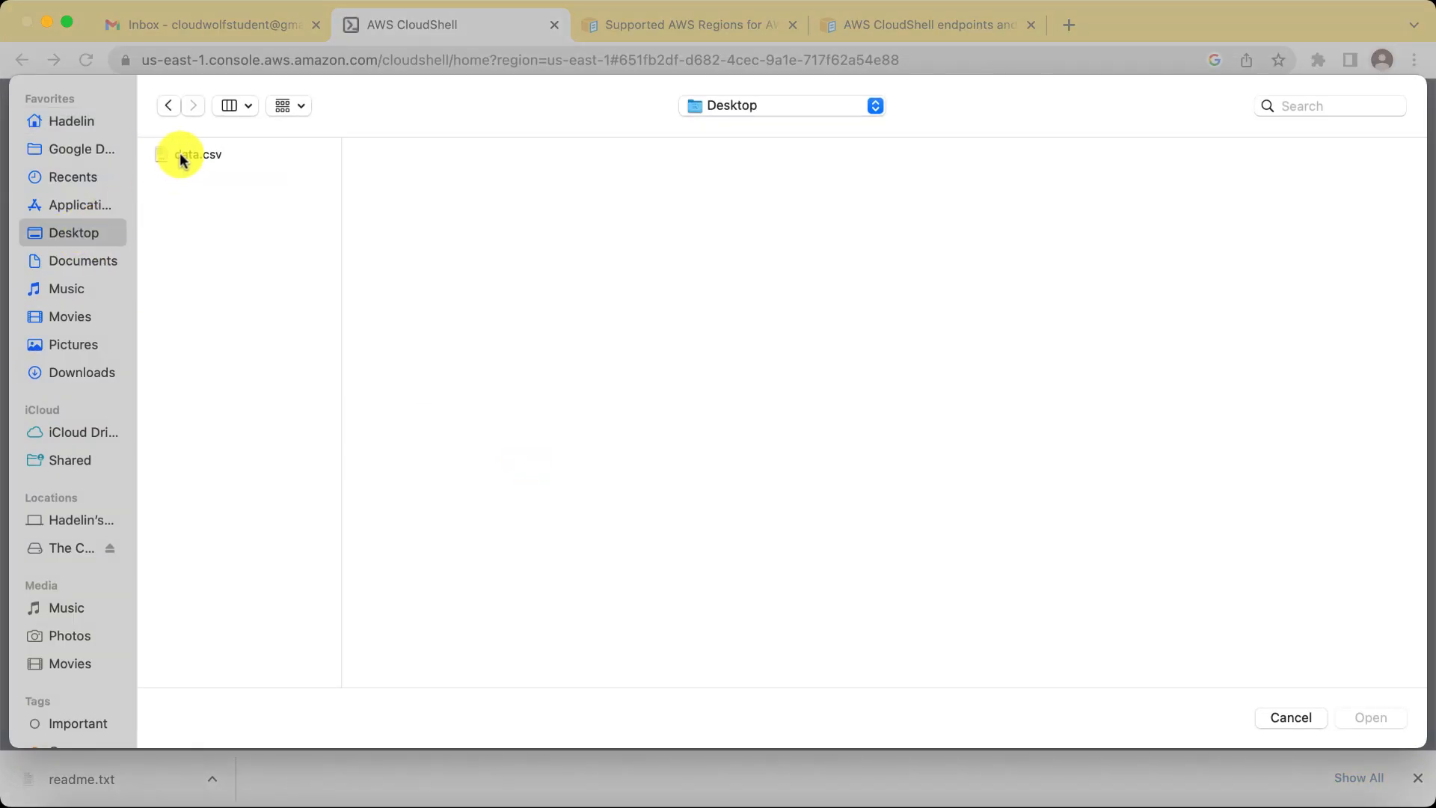
click(192, 154)
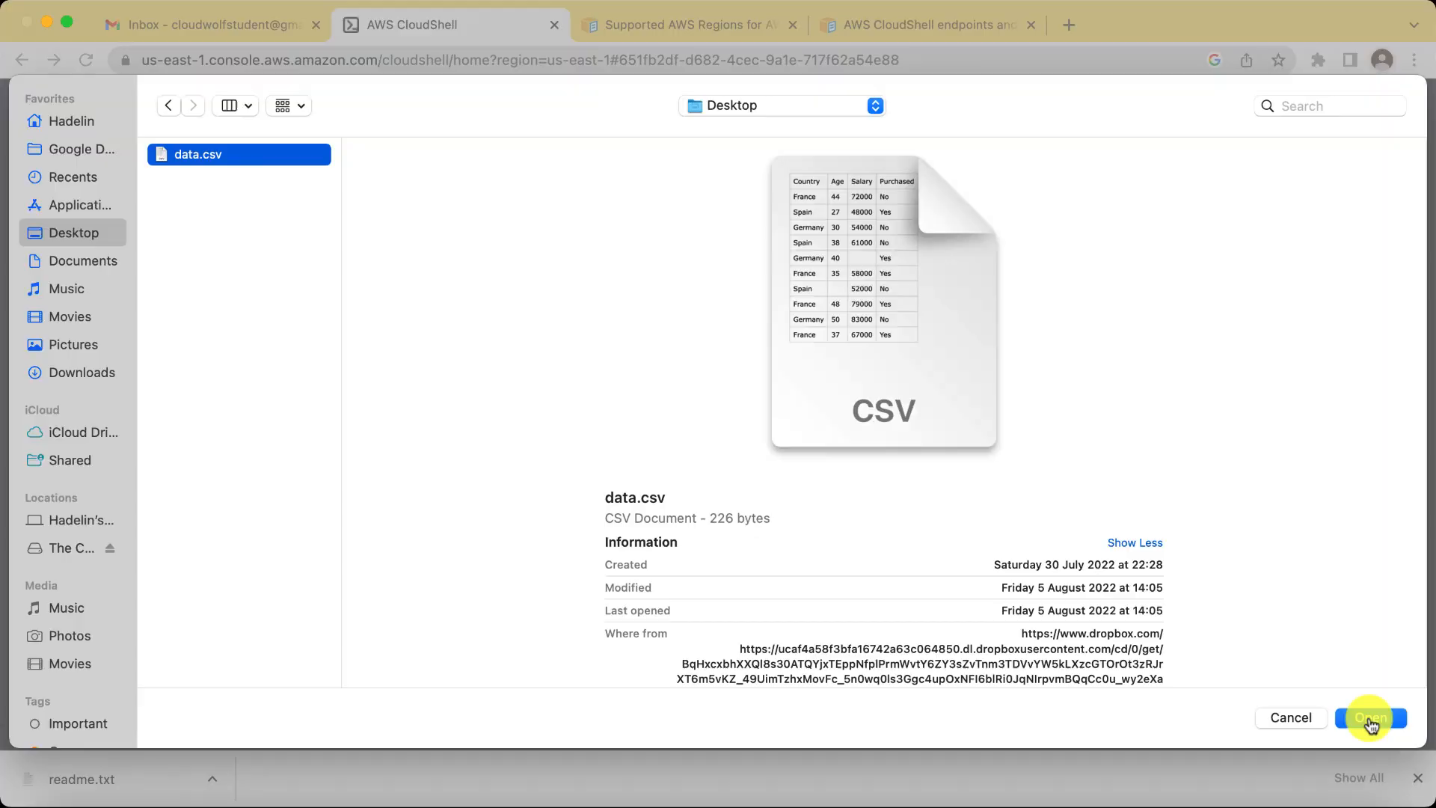
click(1370, 718)
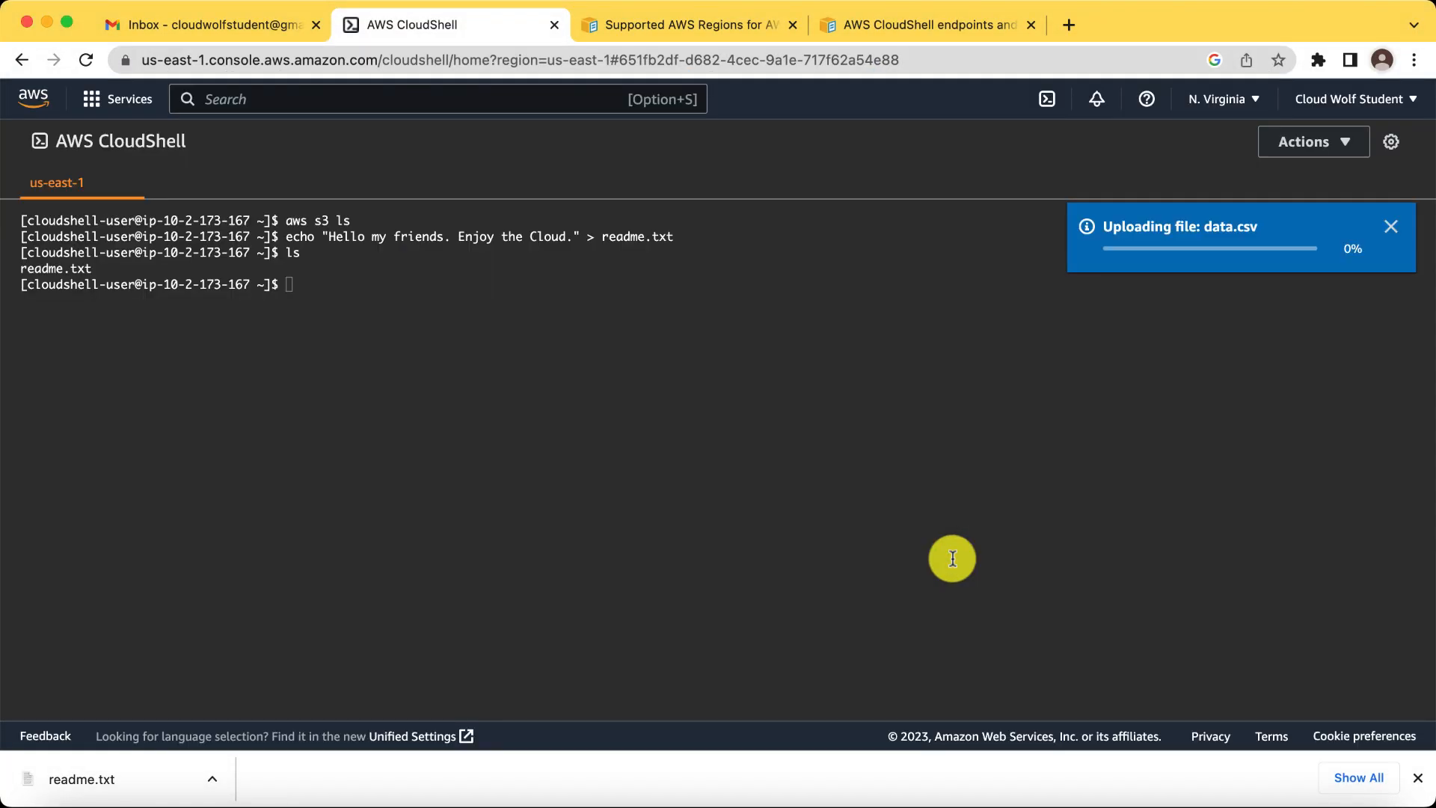
mouse_move(1104, 257)
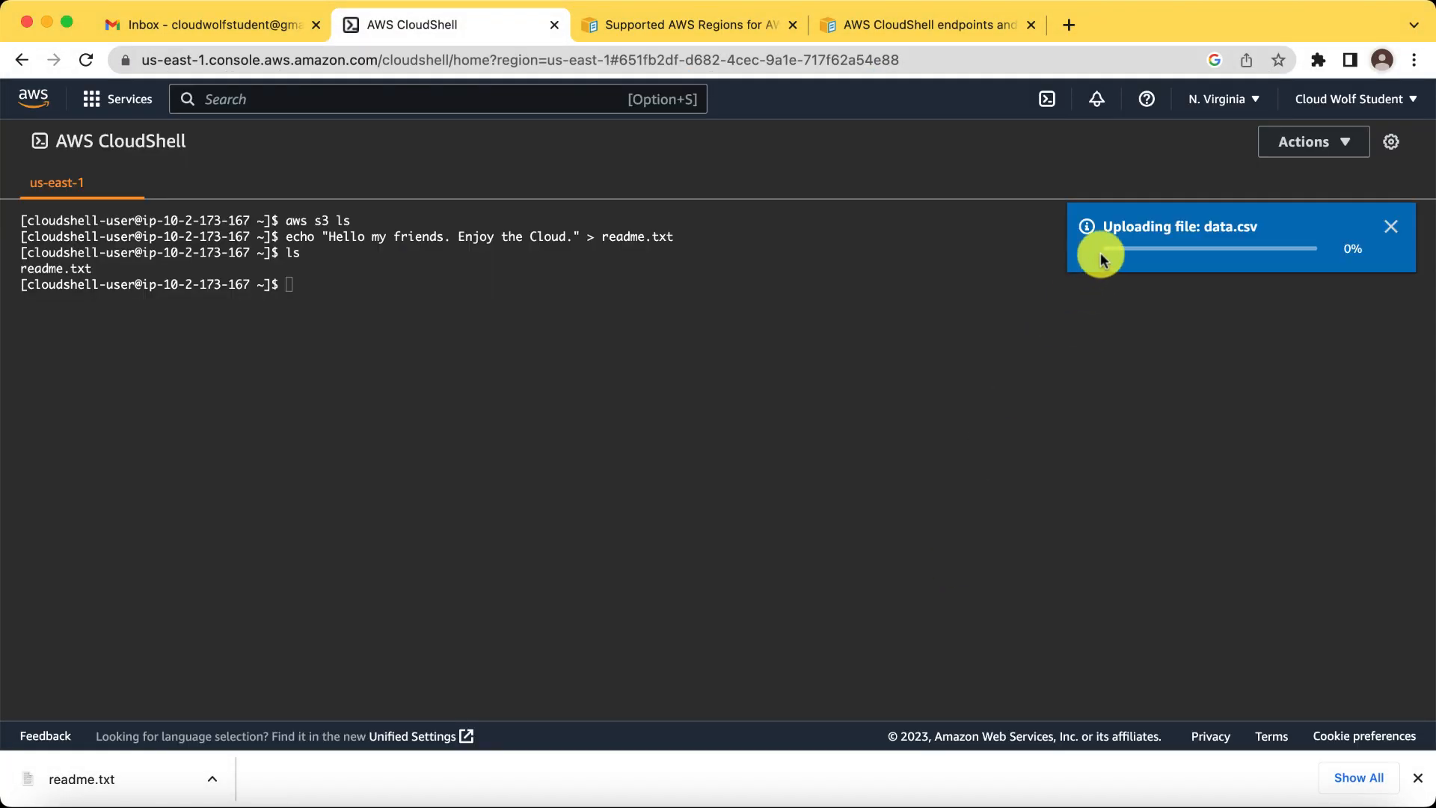
mouse_move(418, 398)
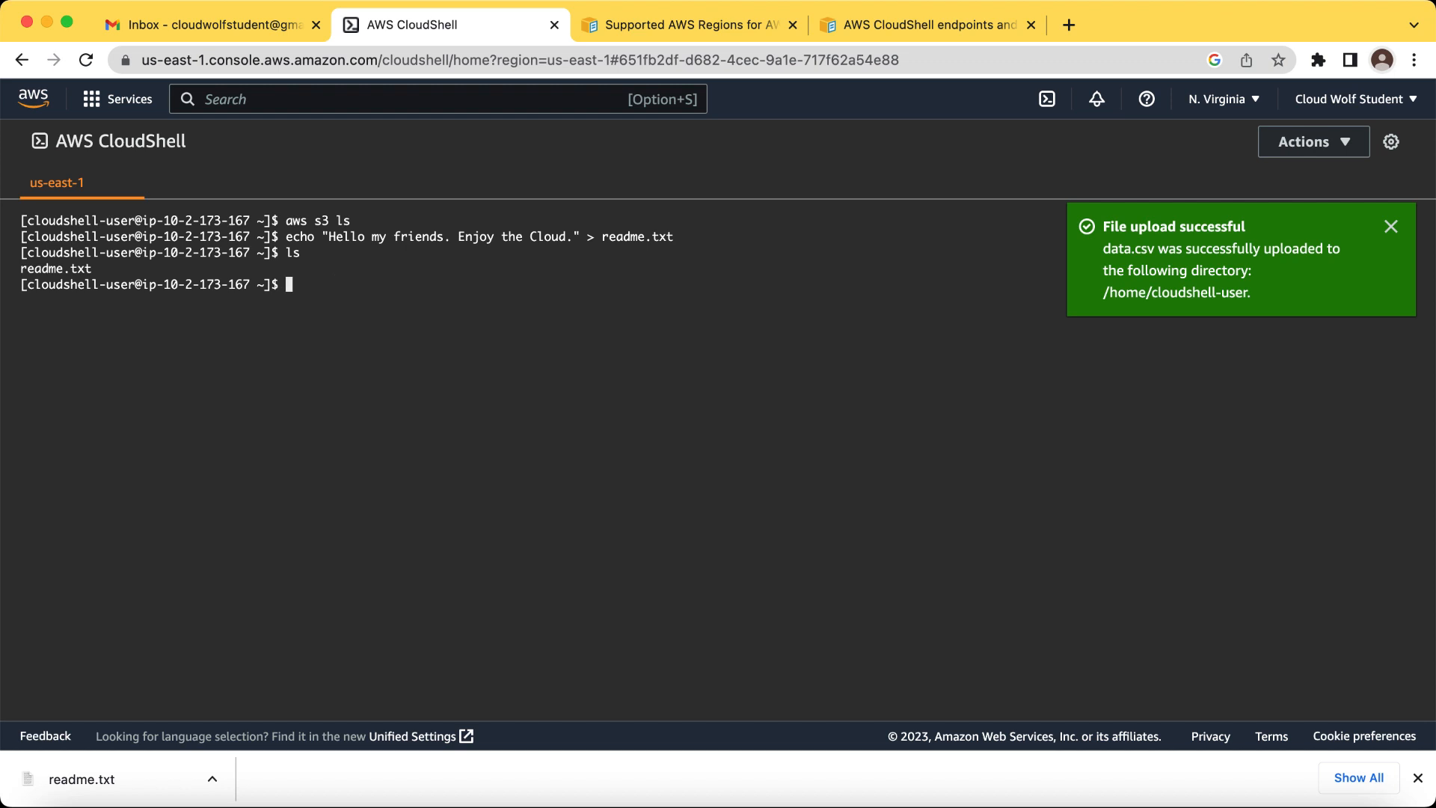
- Run ls again to list data.csv alongside readme.txt after the upload succeeds
text(ls)
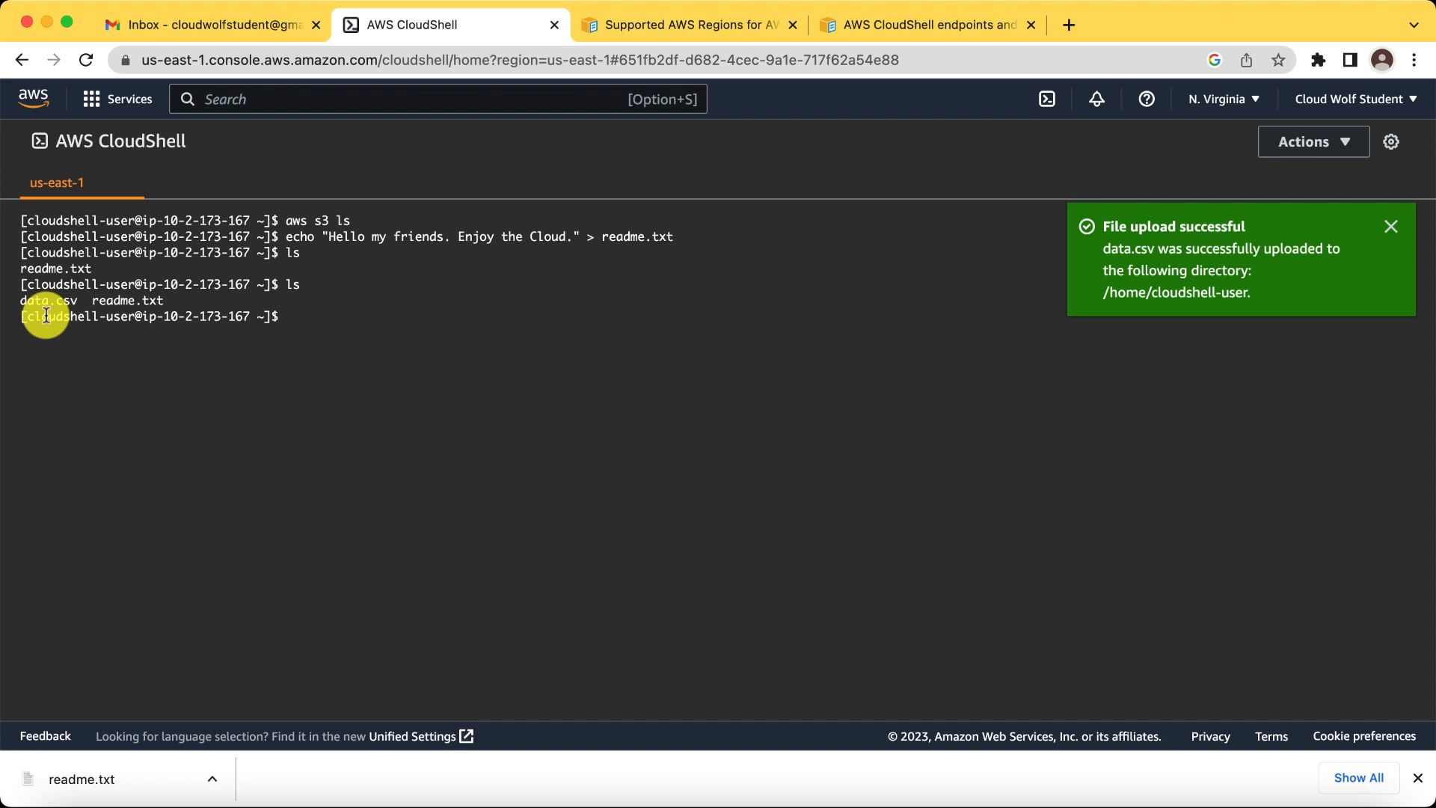
mouse_move(1178, 120)
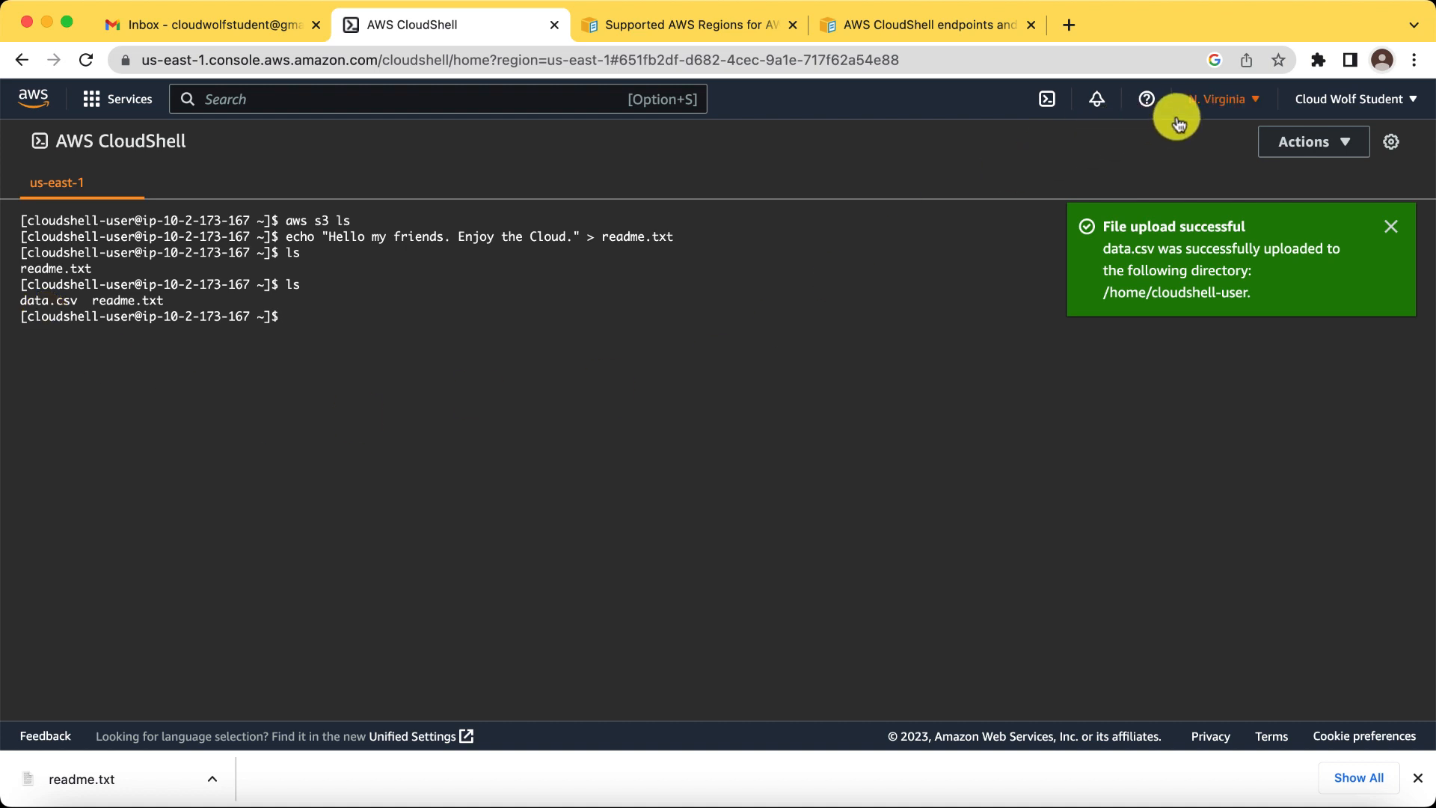
mouse_move(1216, 104)
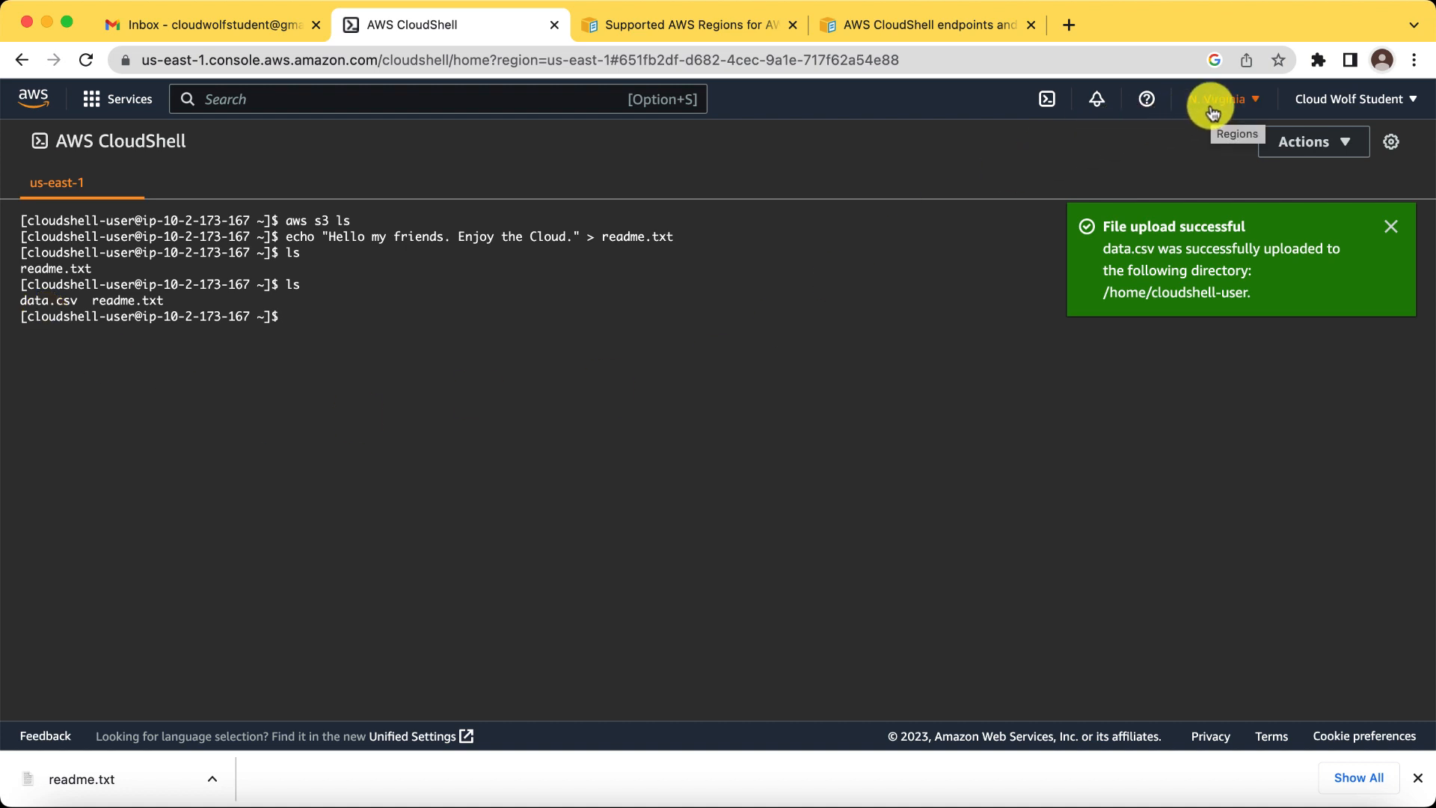